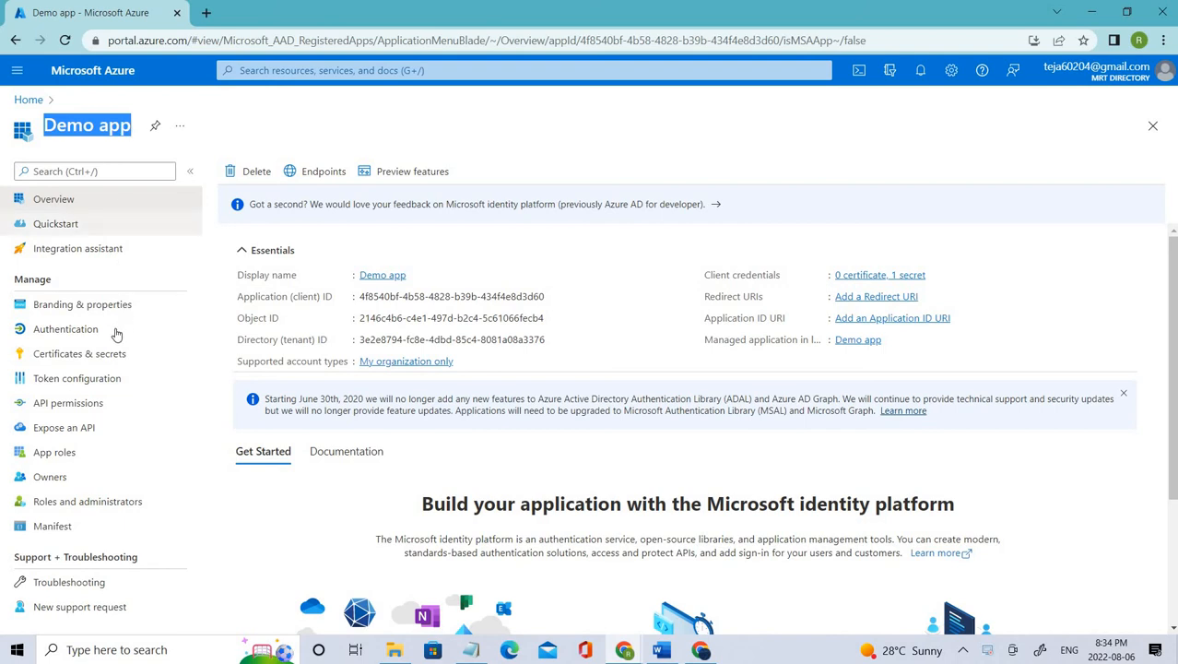
Open the Demo app registration's Authentication page from the Manage menu.
click(64, 328)
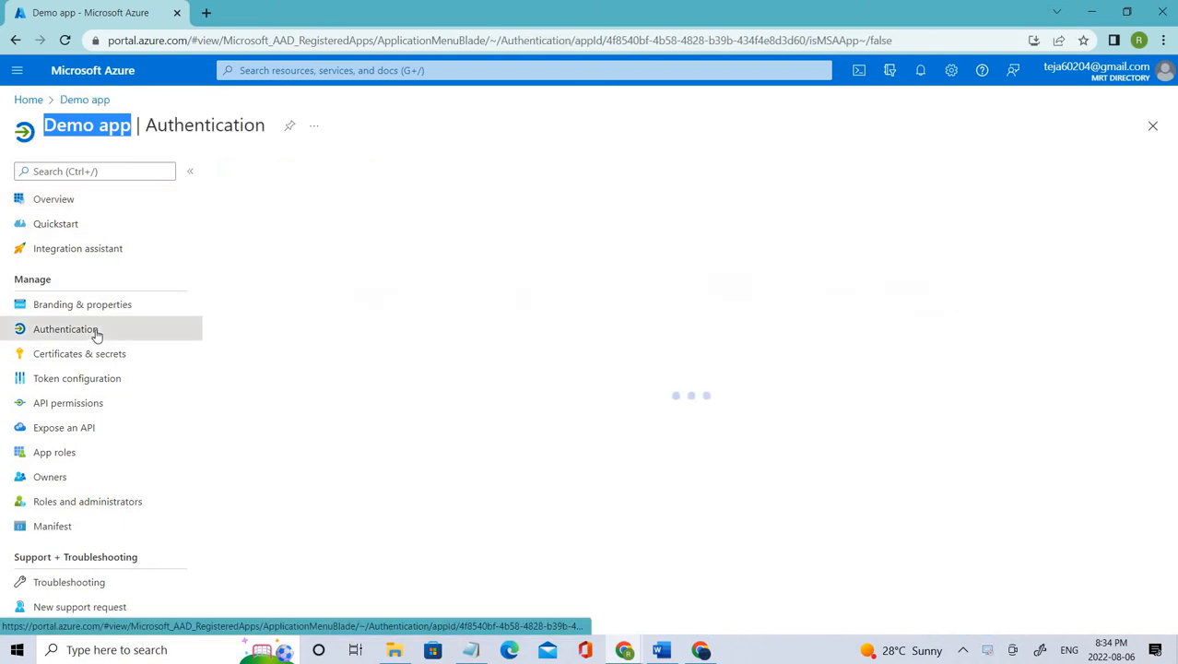
click(65, 328)
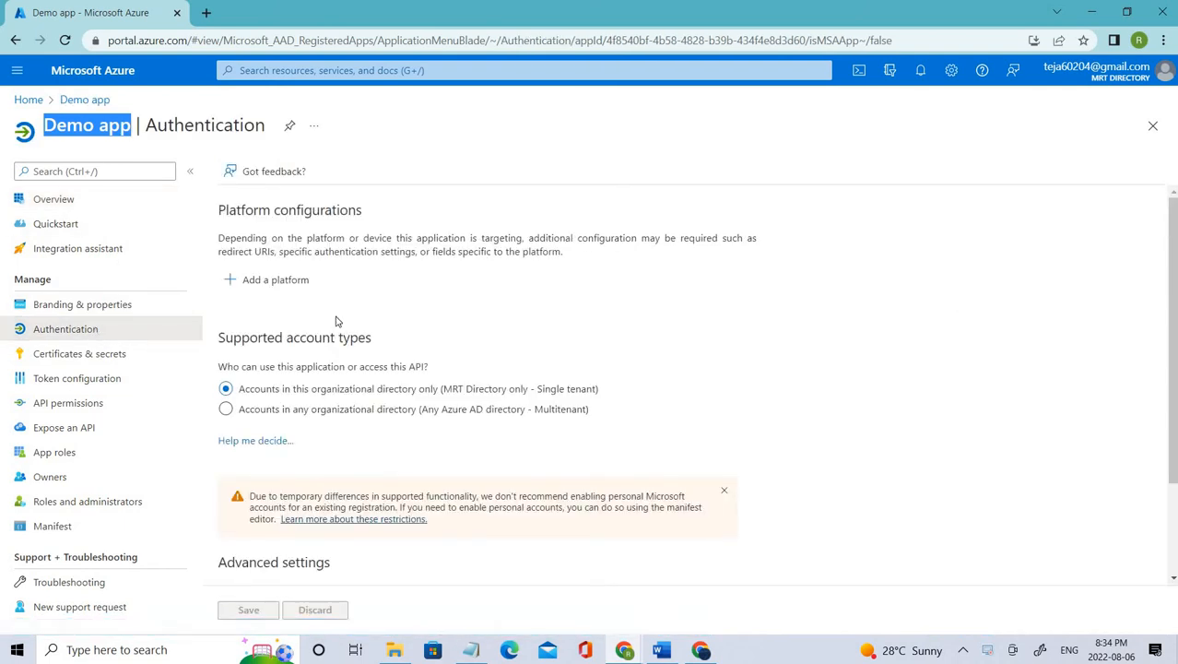
mouse_move(196, 320)
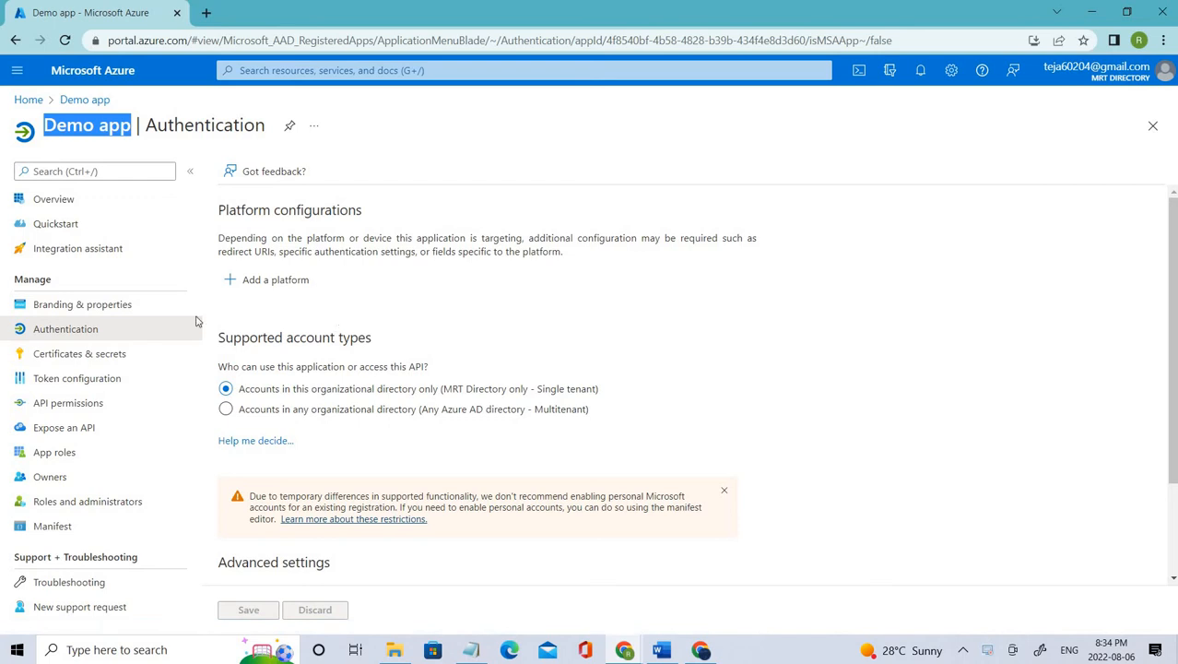
mouse_move(79, 354)
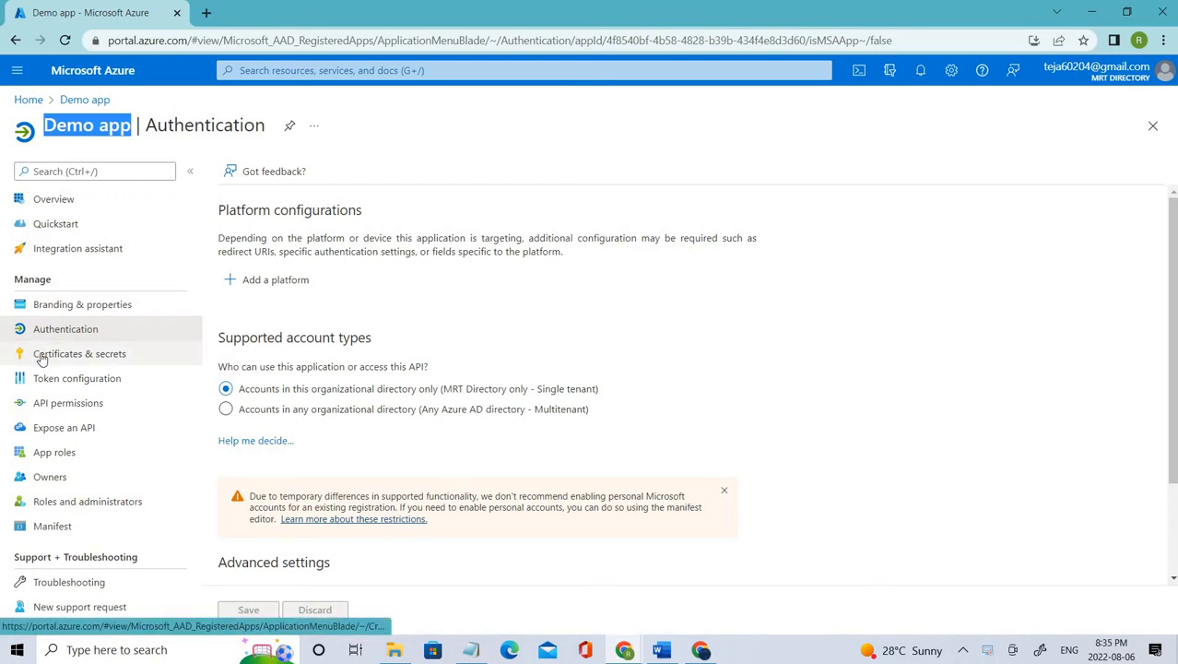
Open Certificates & secrets to view the existing client secret, demosecret.
click(80, 353)
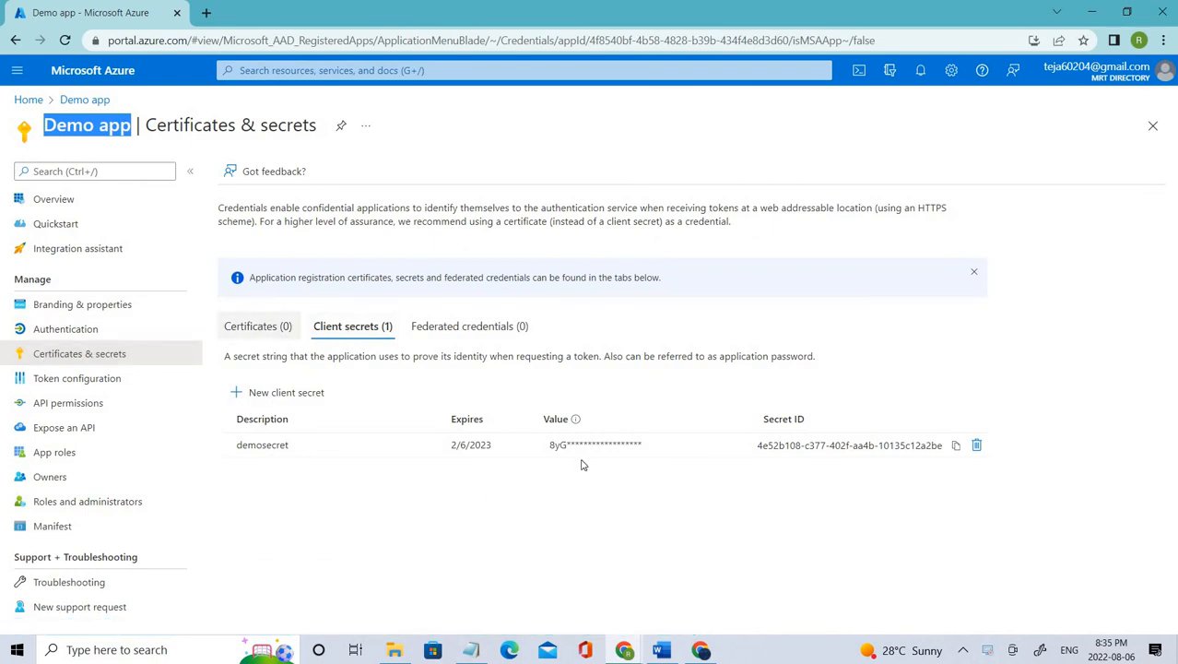
mouse_move(588, 494)
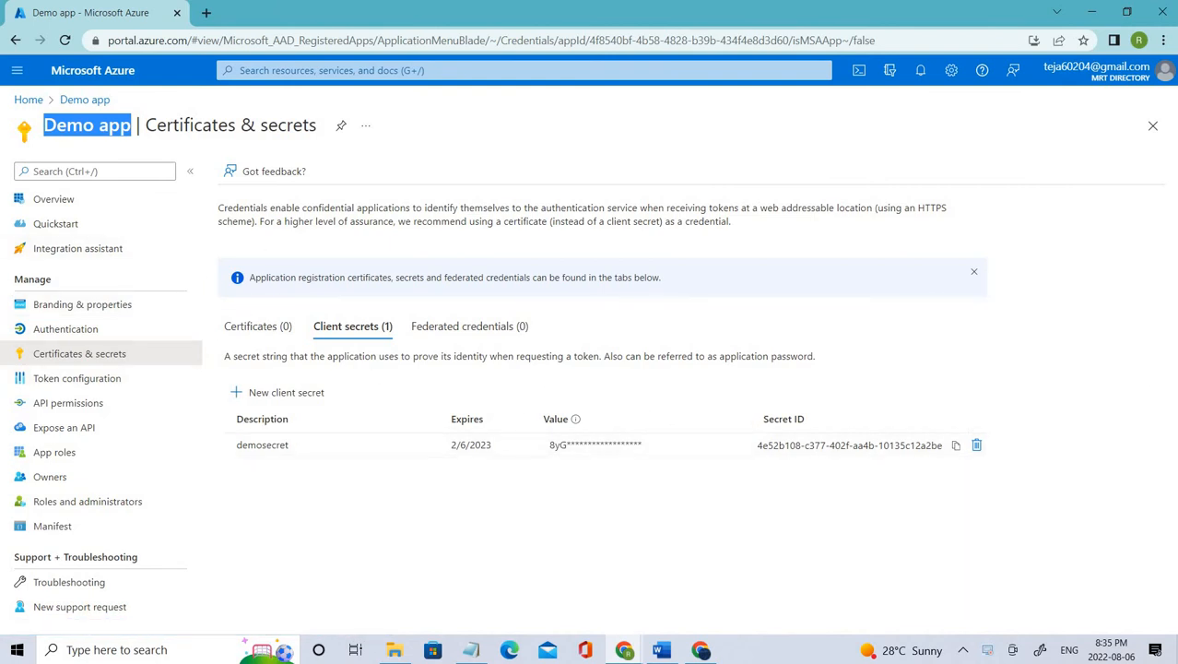
mouse_move(1112, 411)
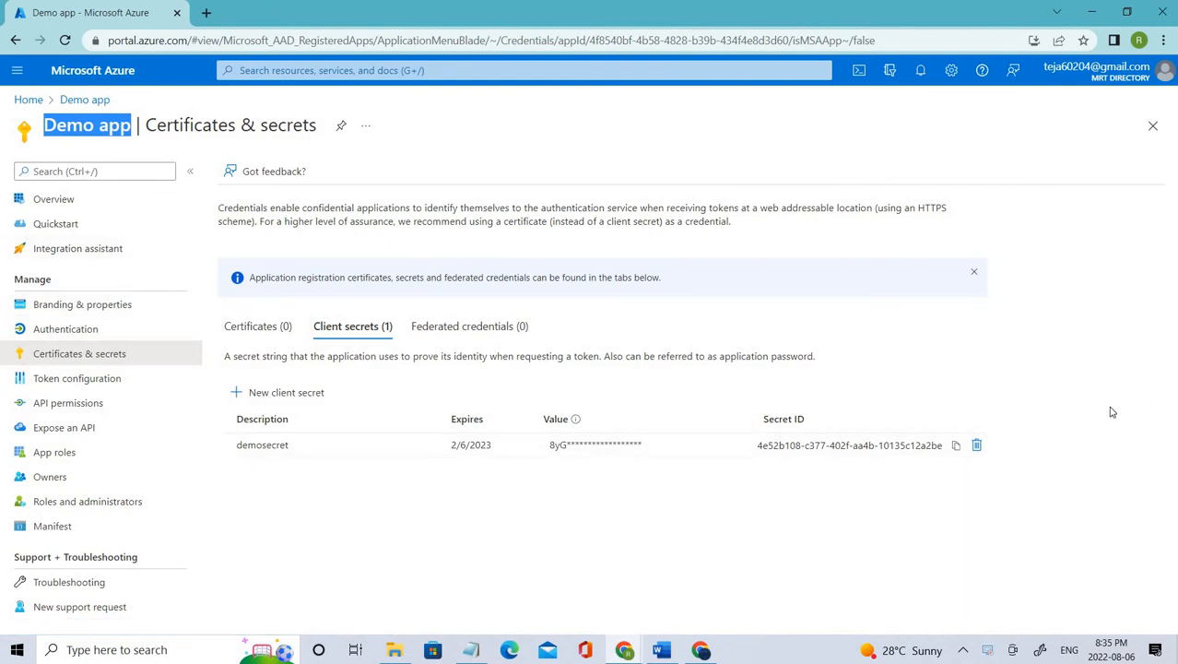
mouse_move(978, 380)
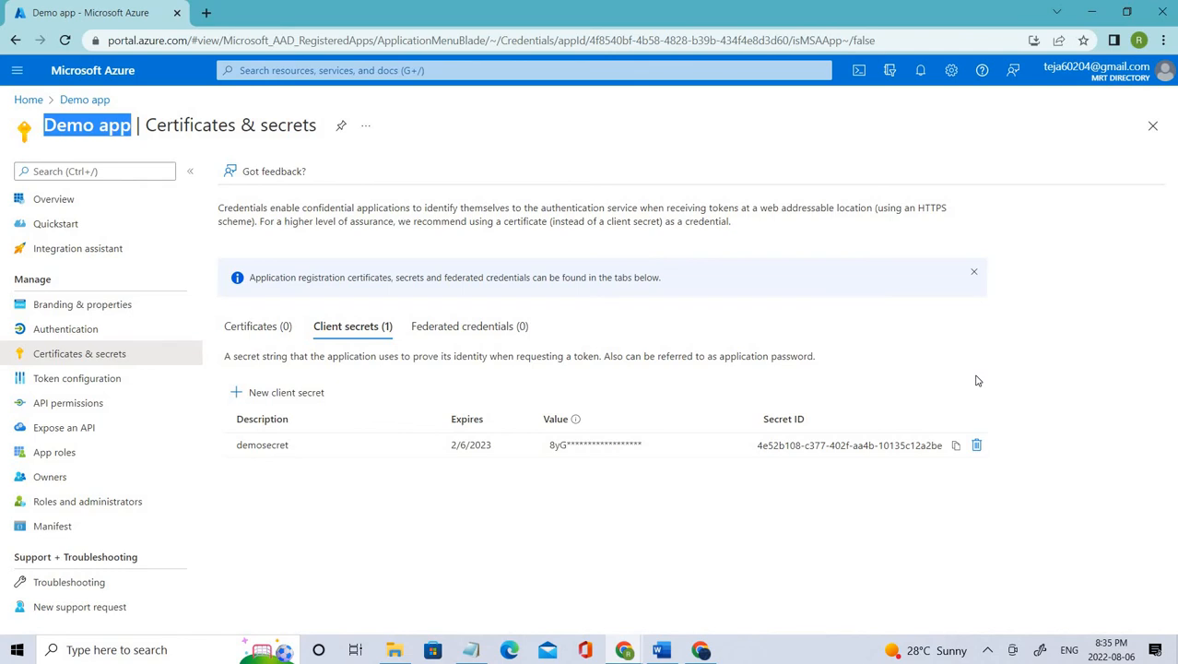
mouse_move(1007, 380)
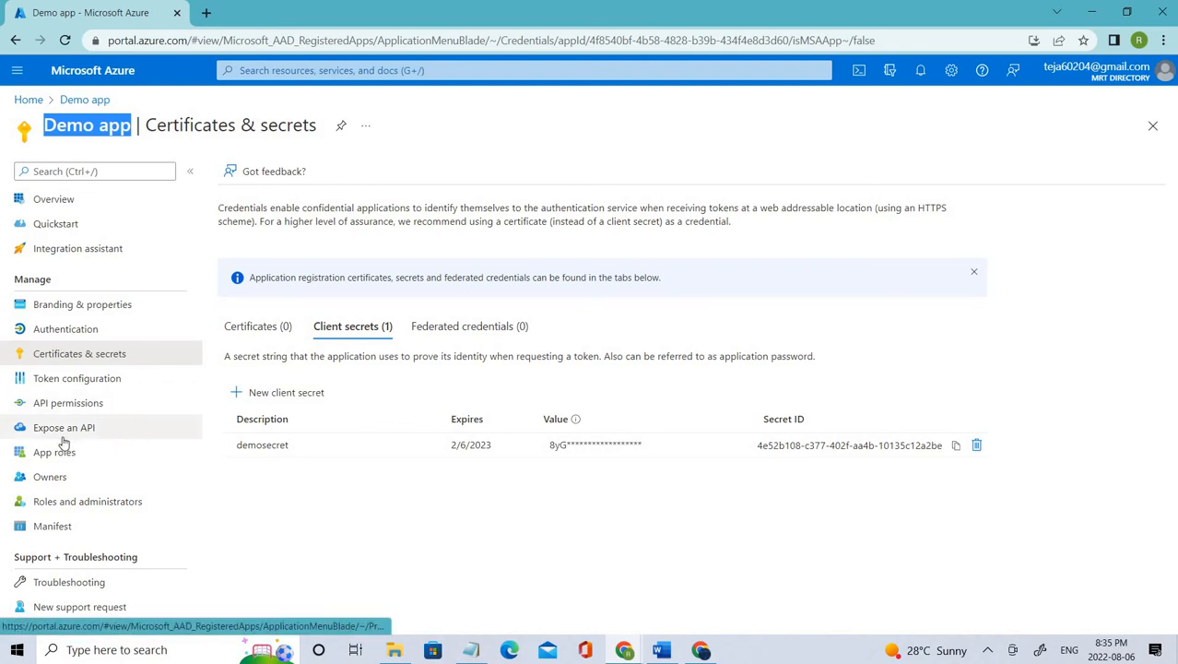
mouse_move(62, 428)
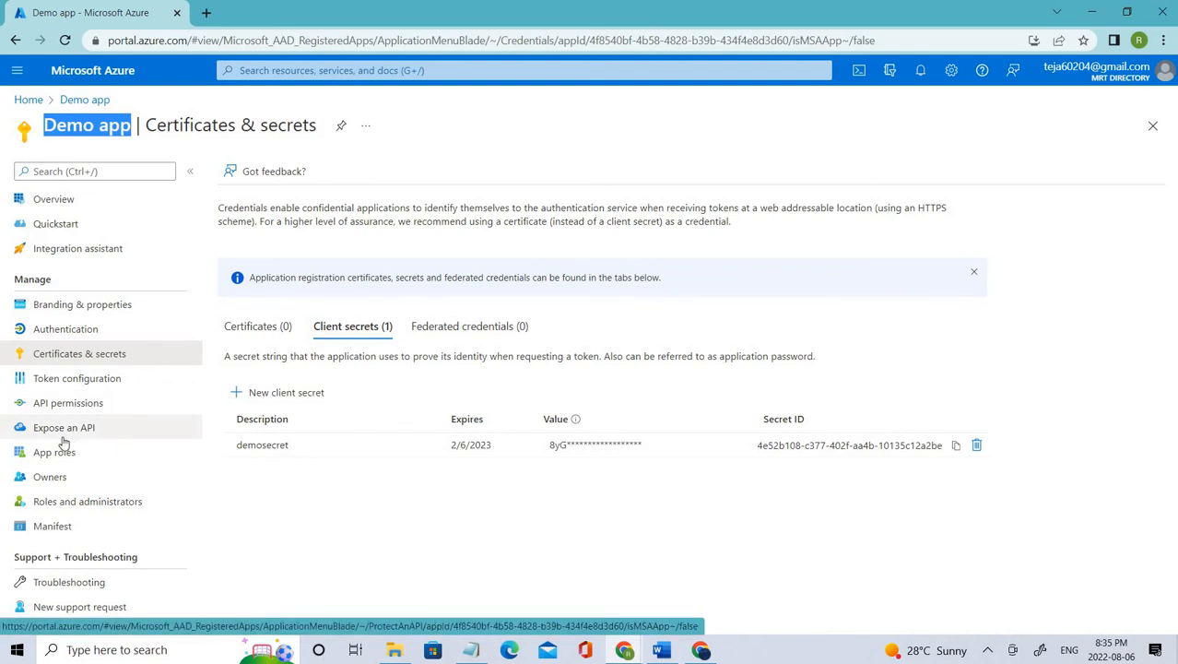
Open Expose an API, then view Directories + subscriptions settings showing MRT Directory.
click(64, 428)
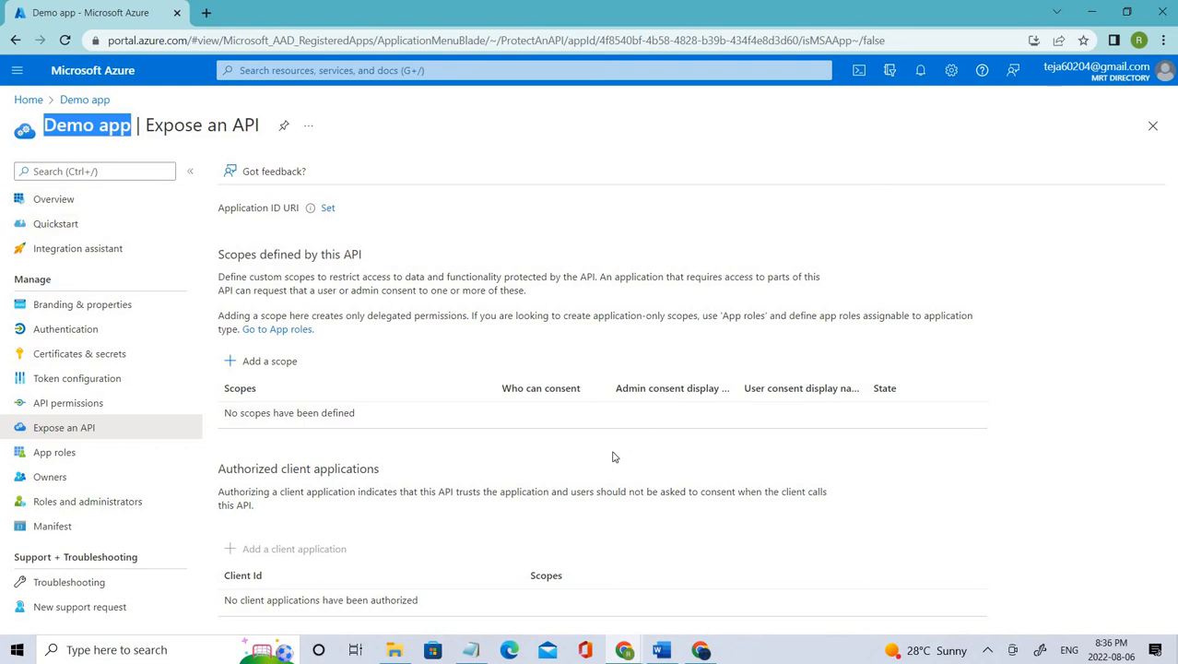
mouse_move(766, 456)
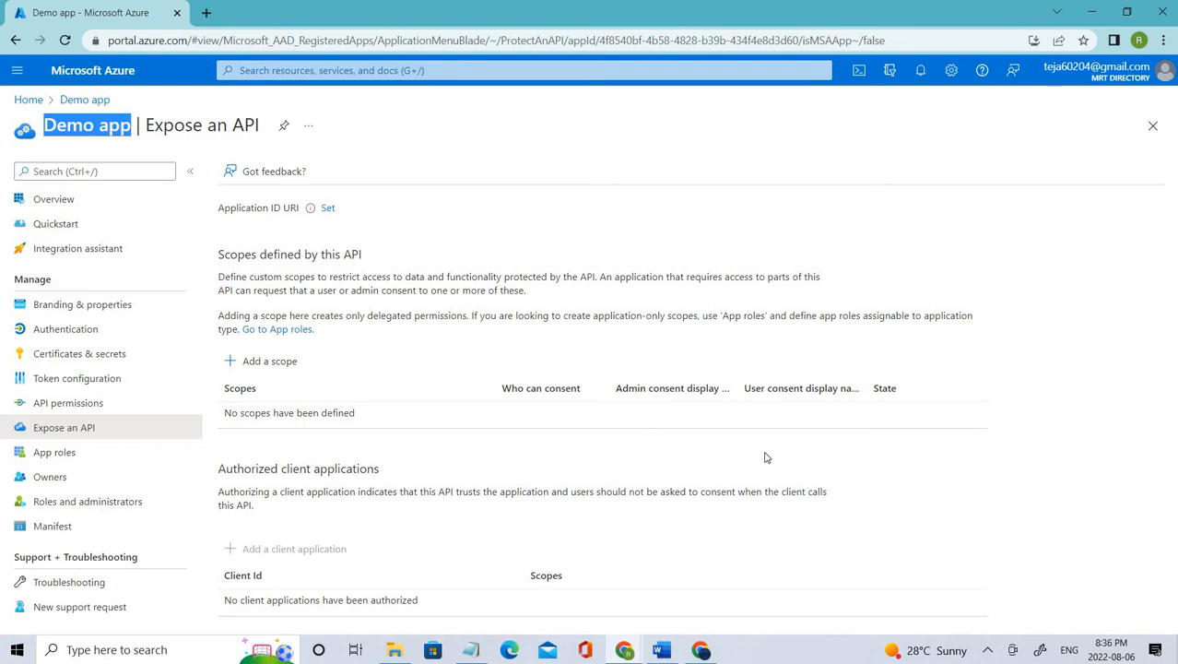
mouse_move(727, 431)
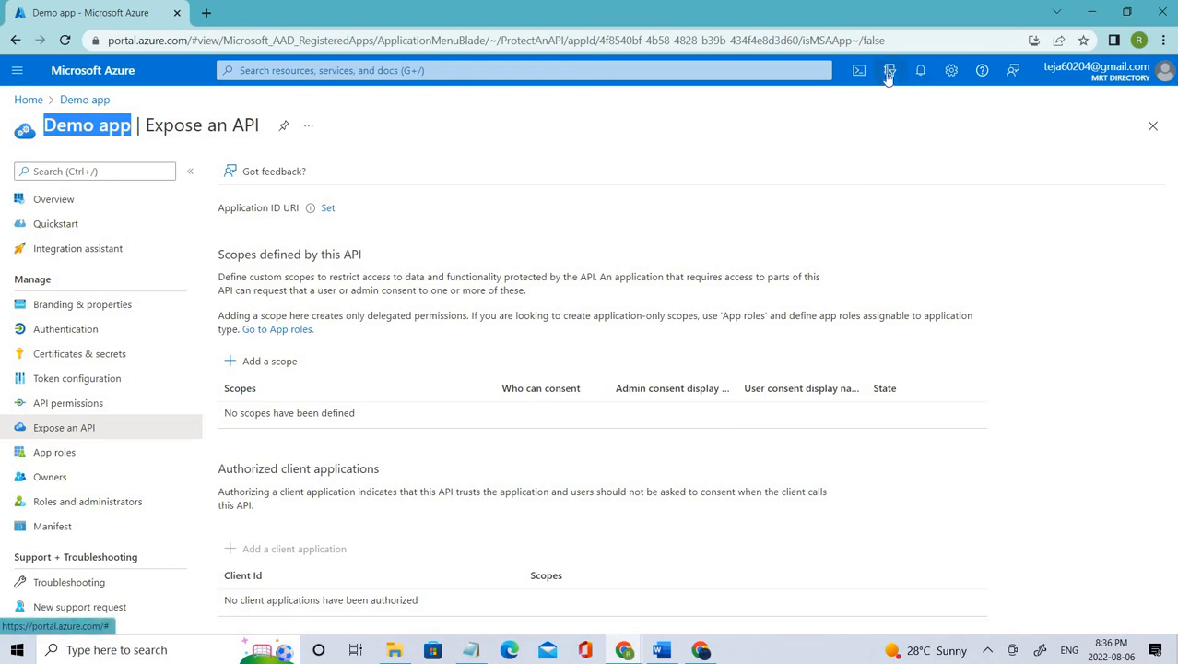
click(951, 70)
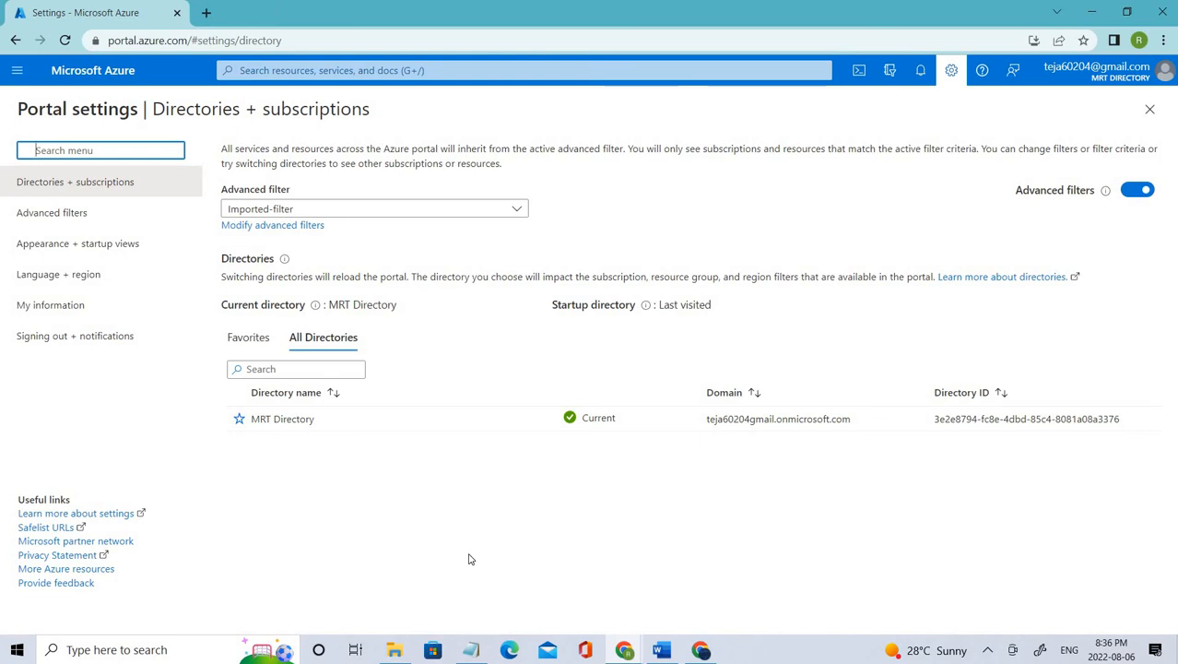
mouse_move(125, 189)
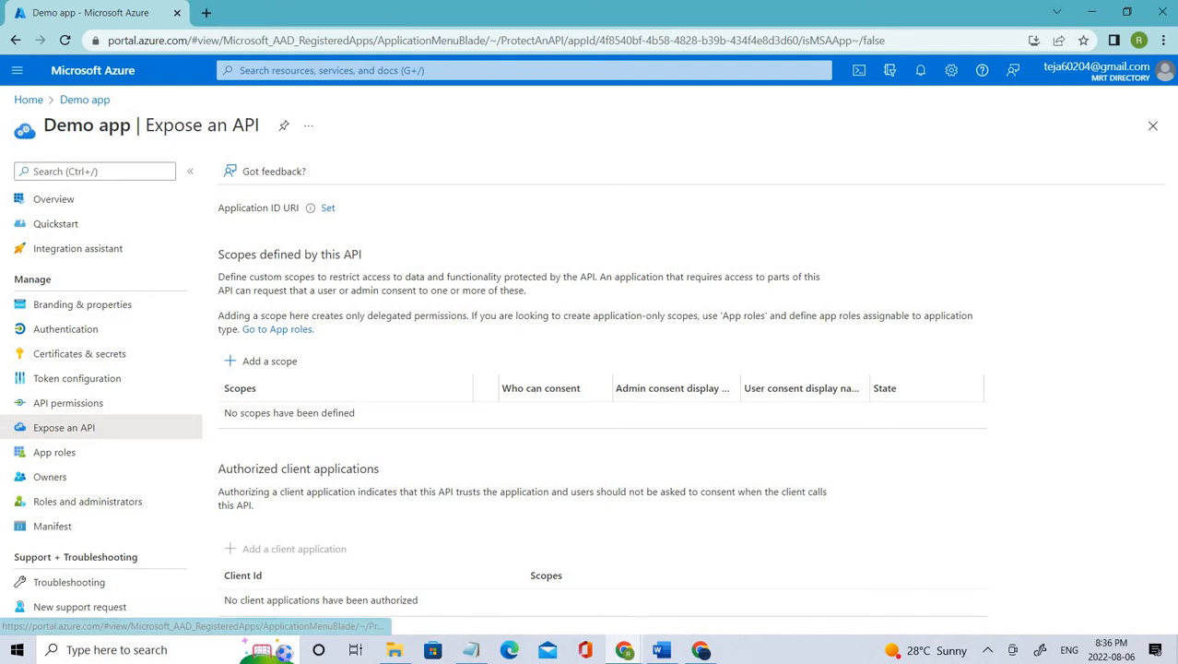
mouse_move(444, 431)
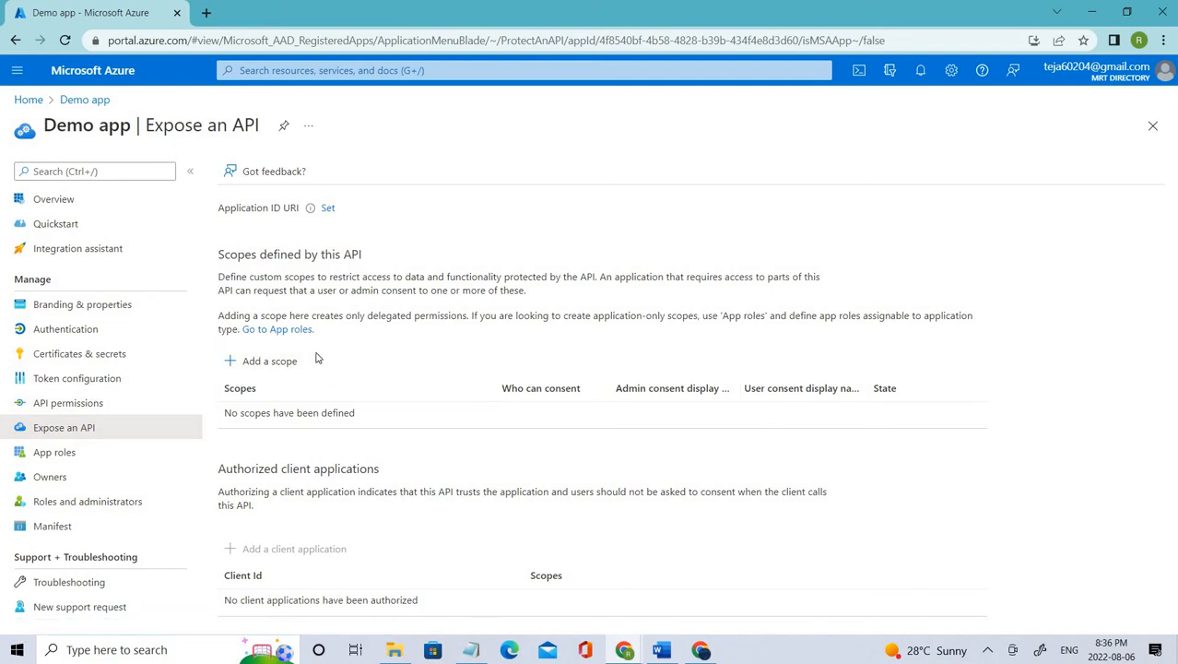
triple_click(290, 253)
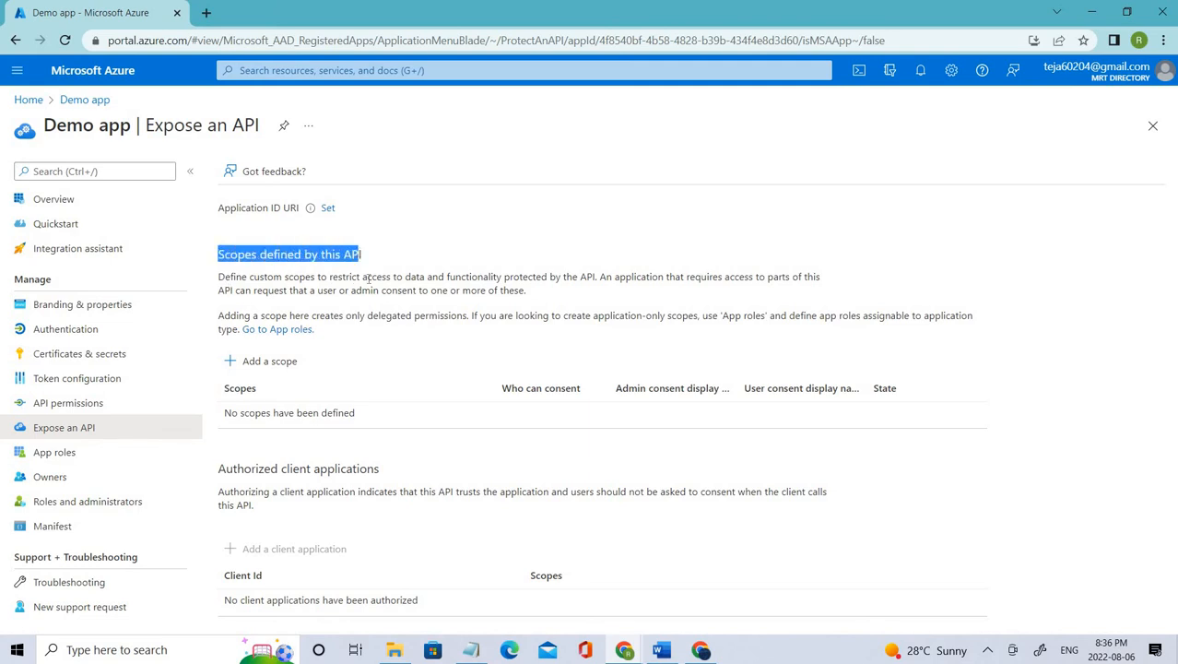
mouse_move(567, 276)
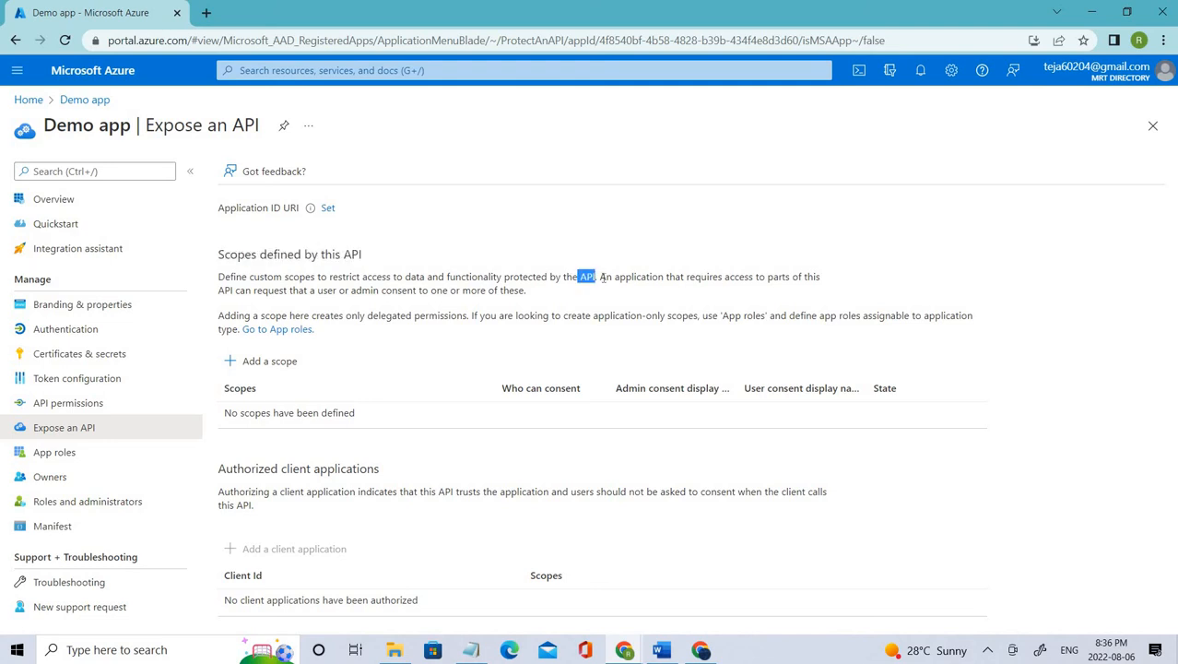
mouse_move(742, 277)
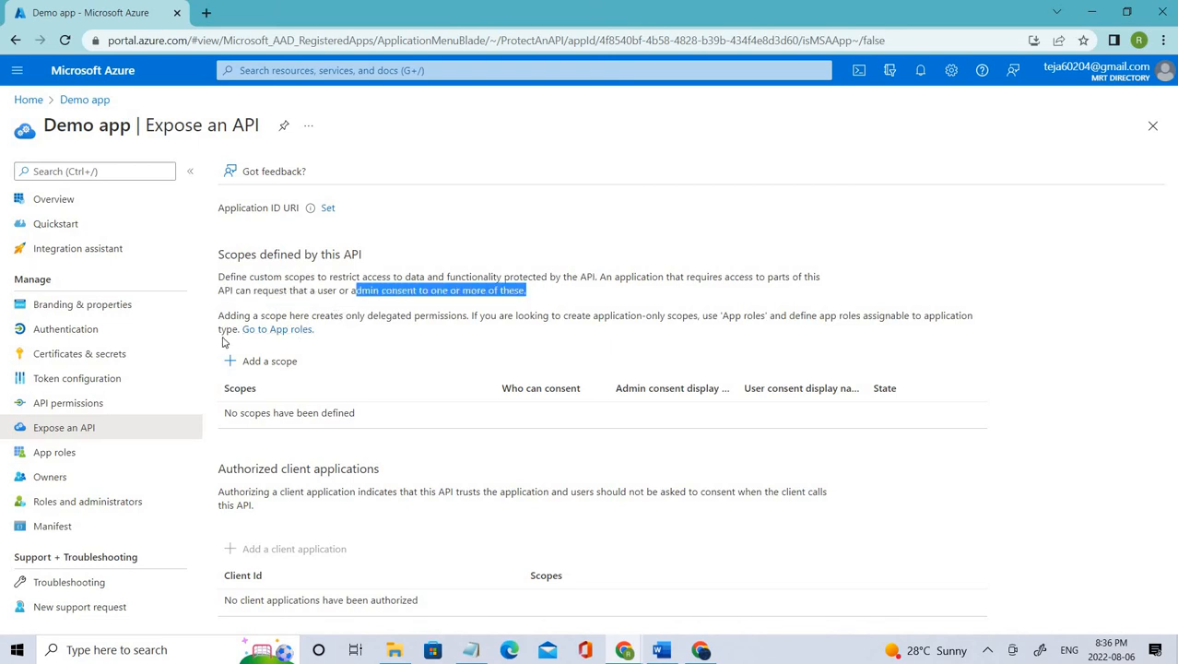
mouse_move(378, 329)
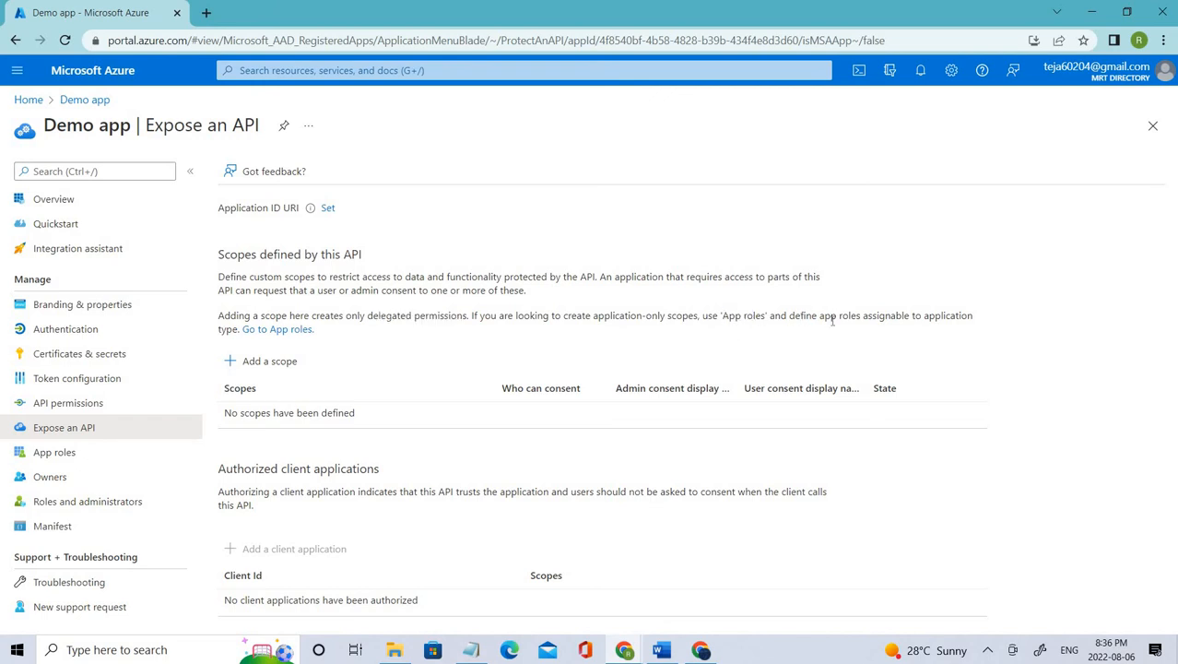
double_click(813, 315)
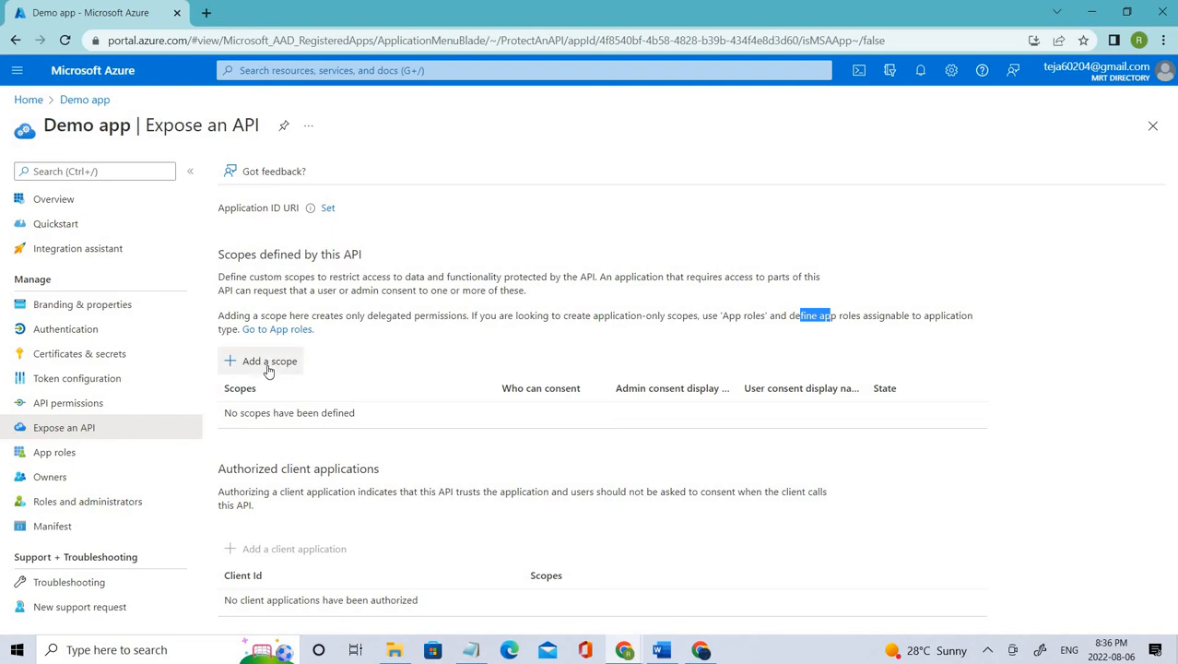
mouse_move(267, 370)
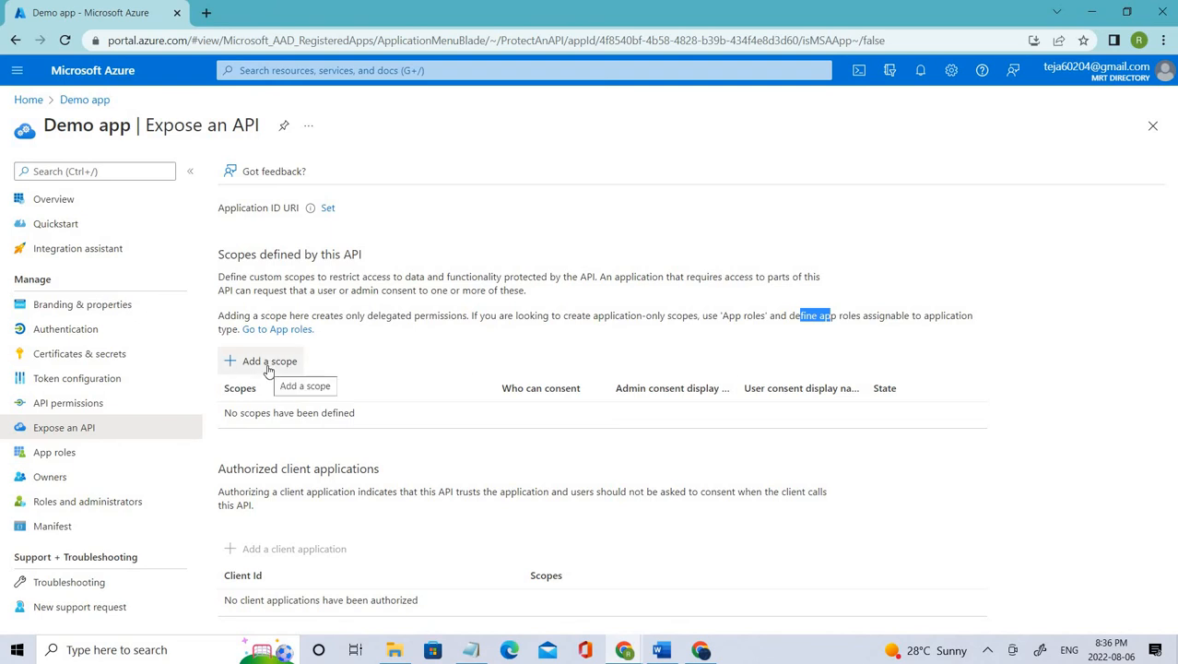
Start a new scope and save the default Application ID URI.
click(261, 361)
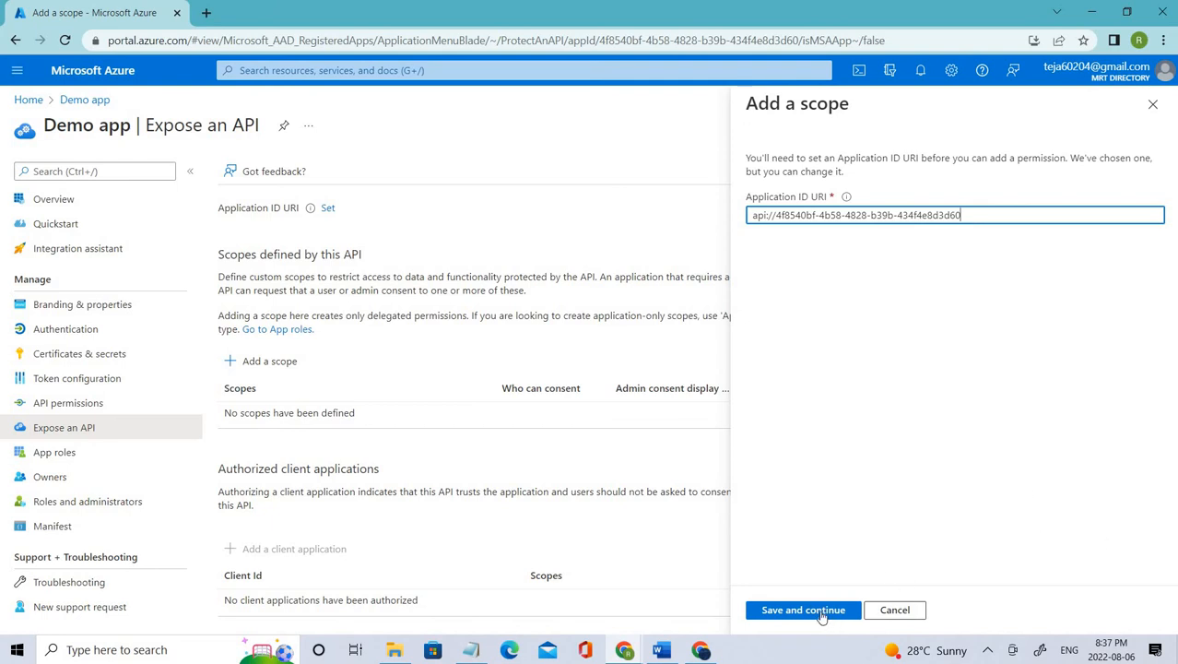
click(802, 609)
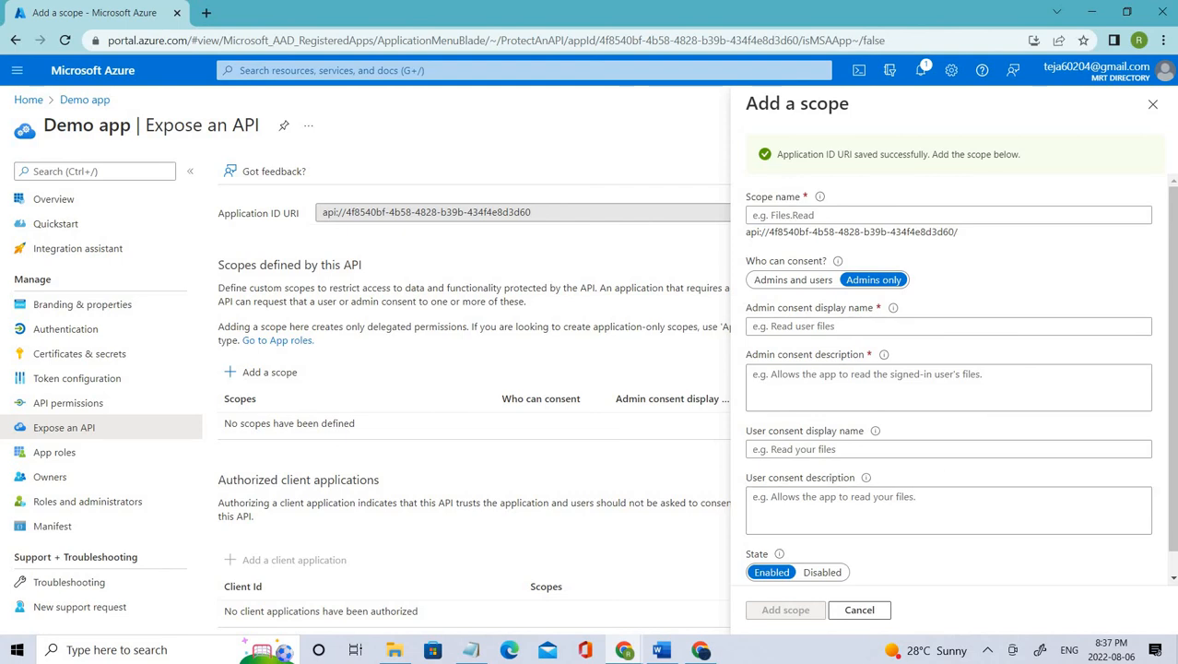
mouse_move(817, 196)
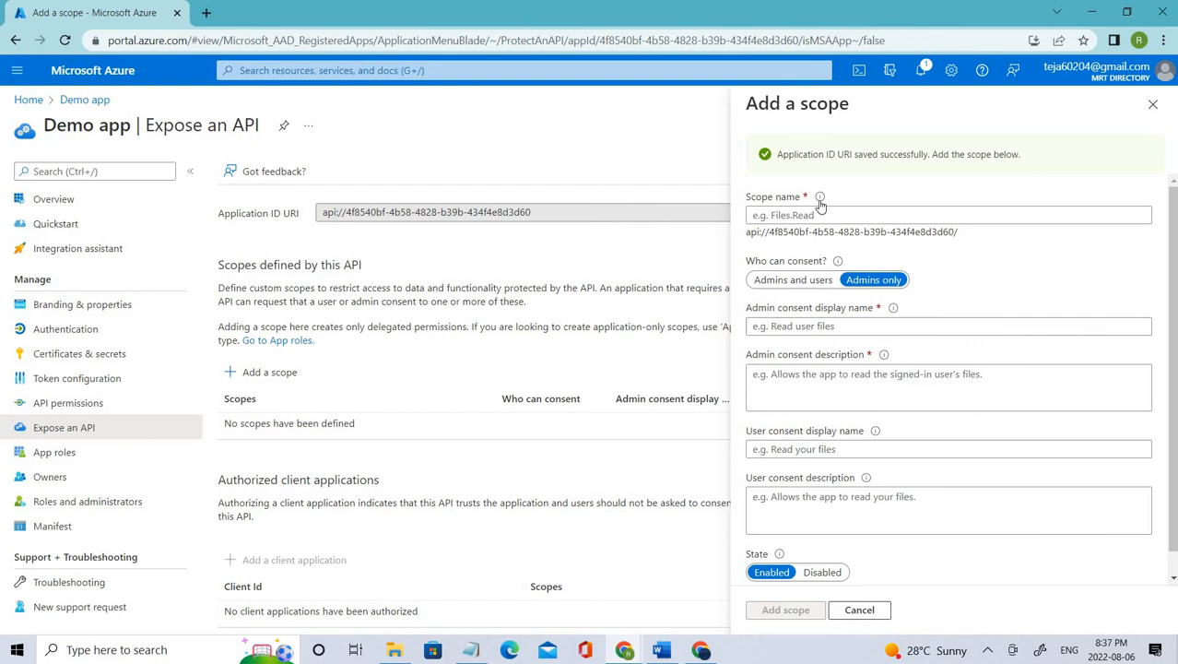
click(948, 215)
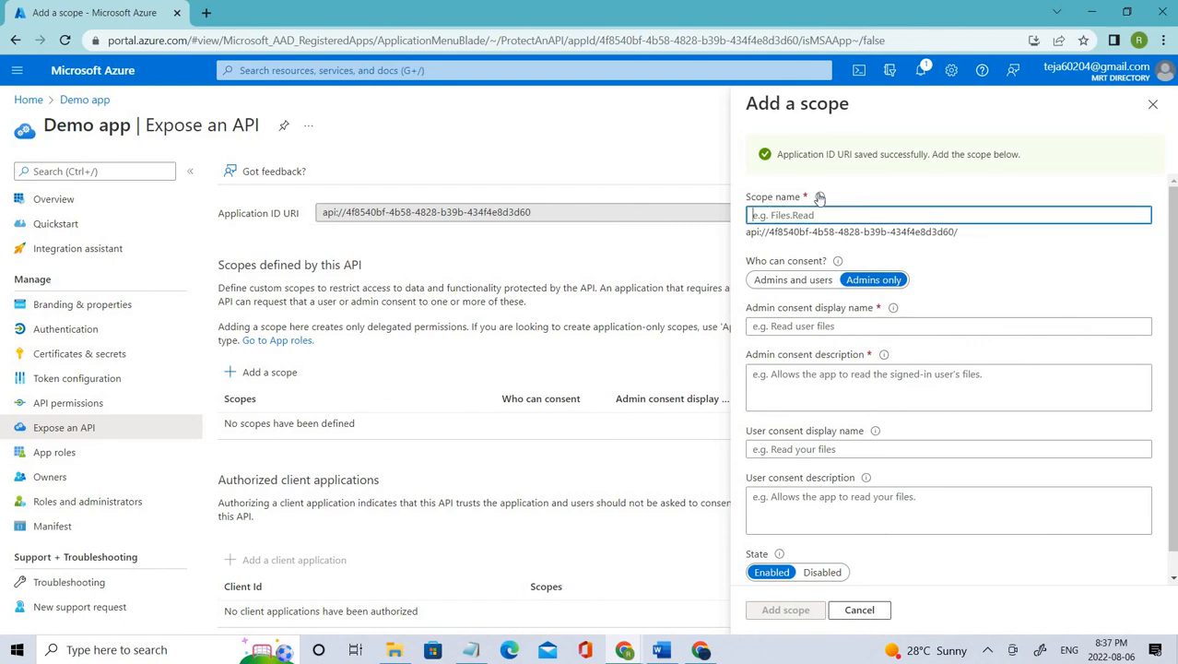
mouse_move(818, 196)
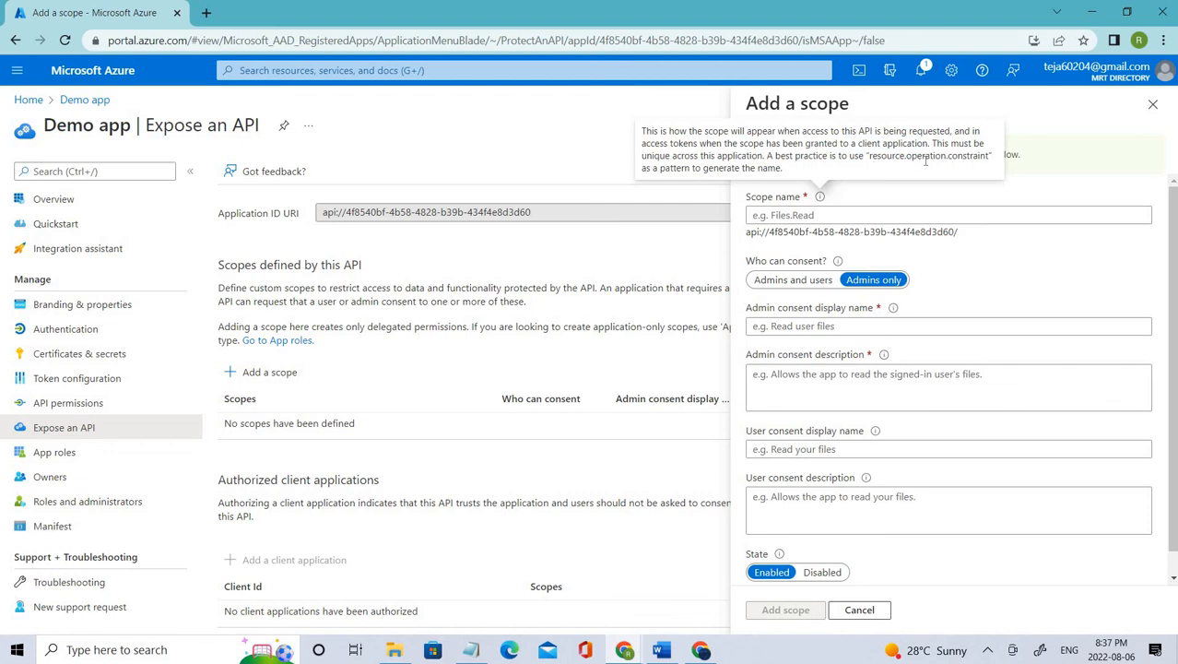
click(947, 215)
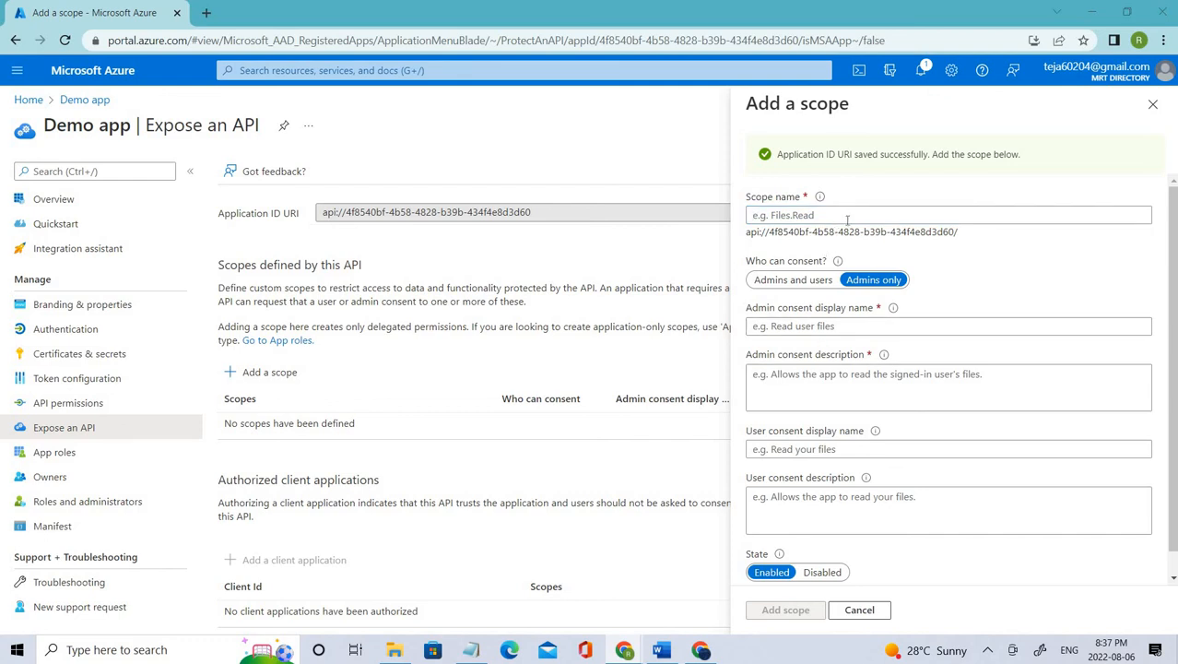
click(949, 215)
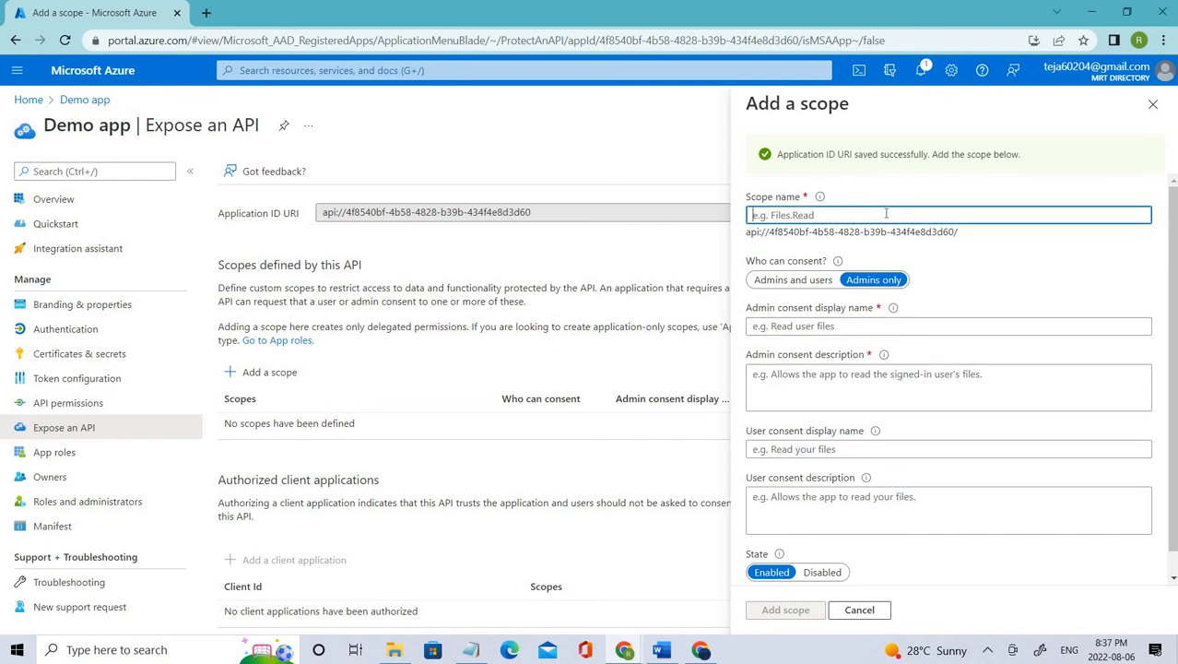
Name the scope Employees.Read.All, toggling consent to Admins and users and back to Admins only.
text(Employees.Read.All)
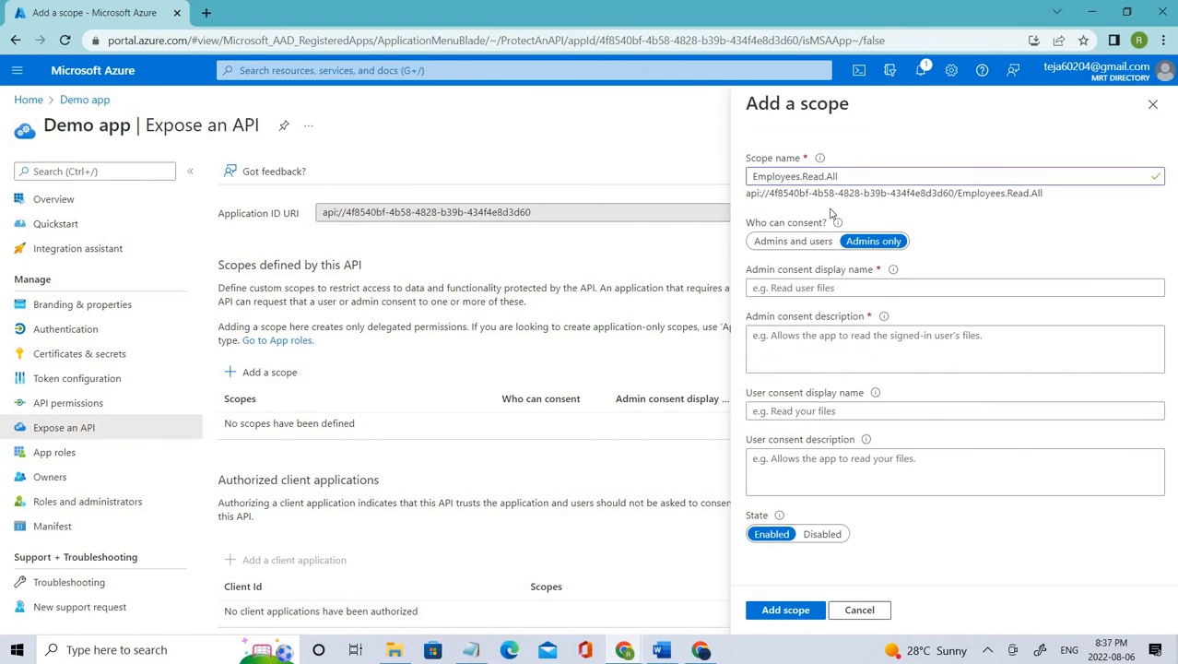
mouse_move(932, 312)
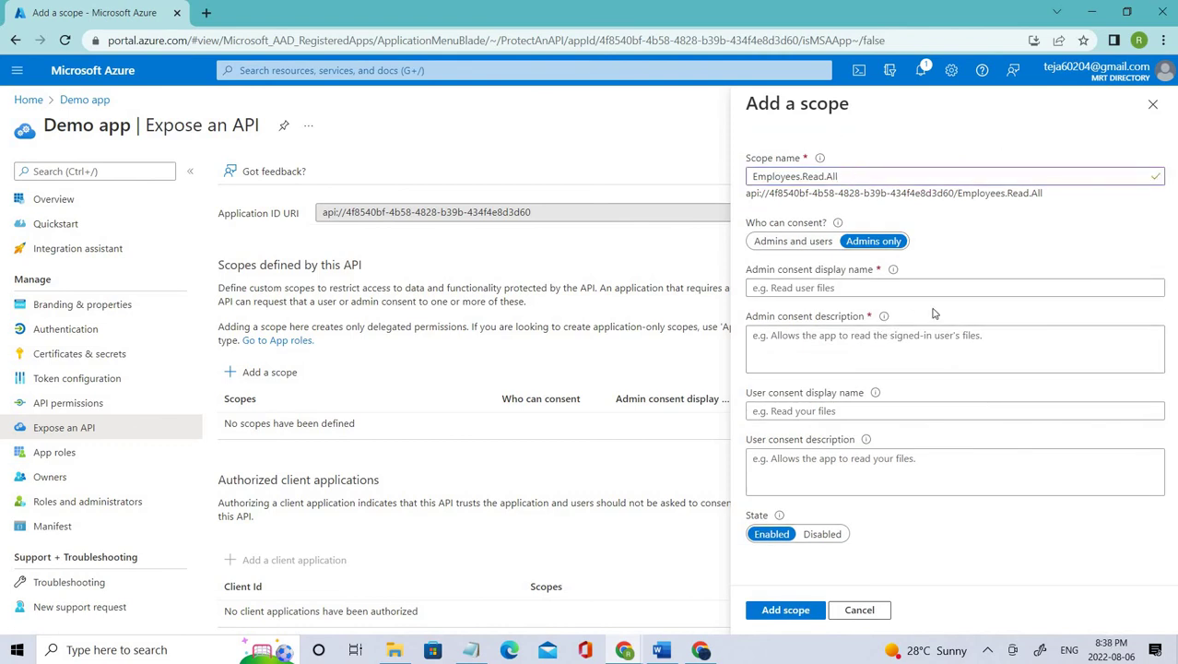
mouse_move(1043, 193)
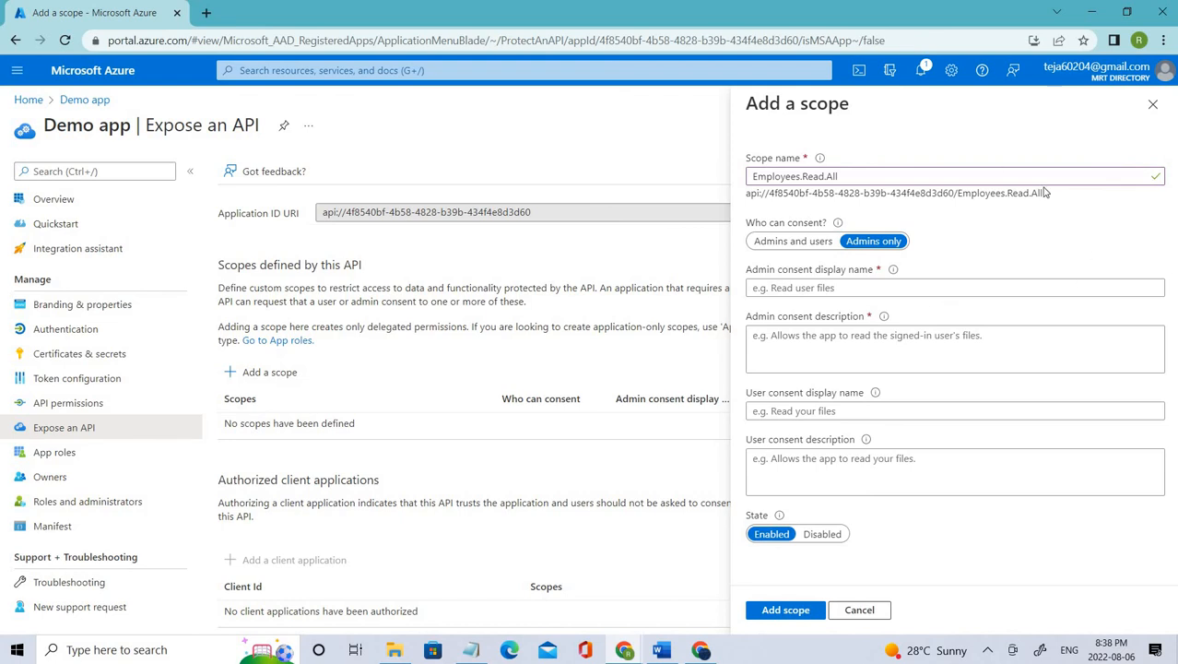
mouse_move(910, 171)
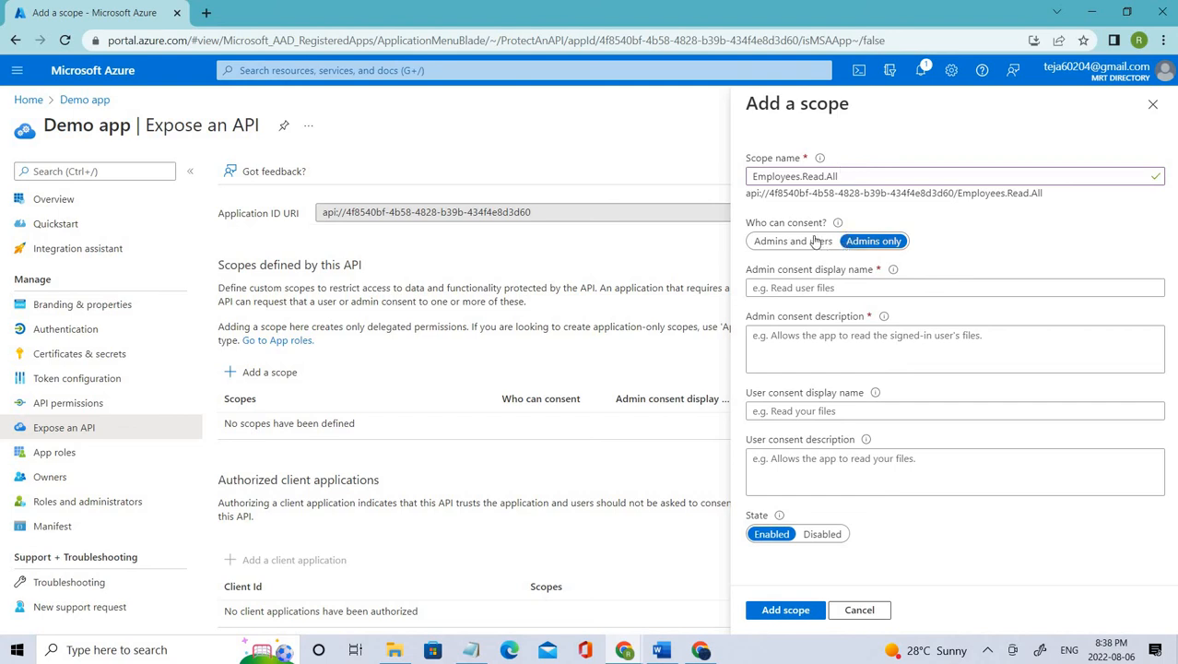
mouse_move(798, 221)
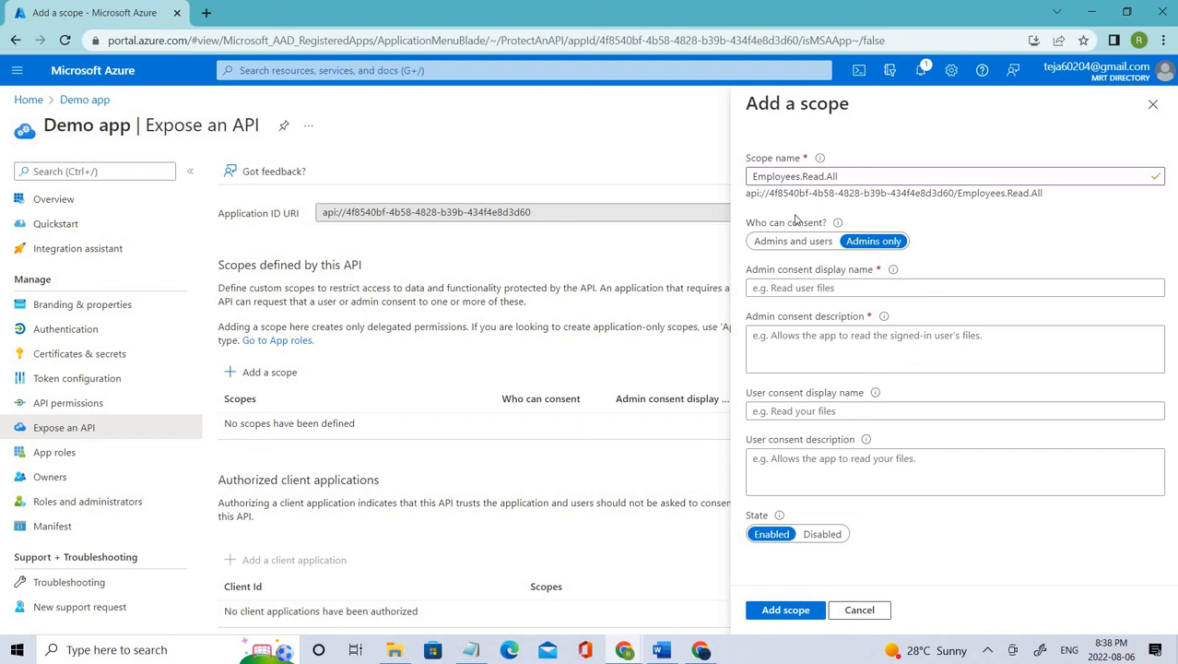
mouse_move(826, 218)
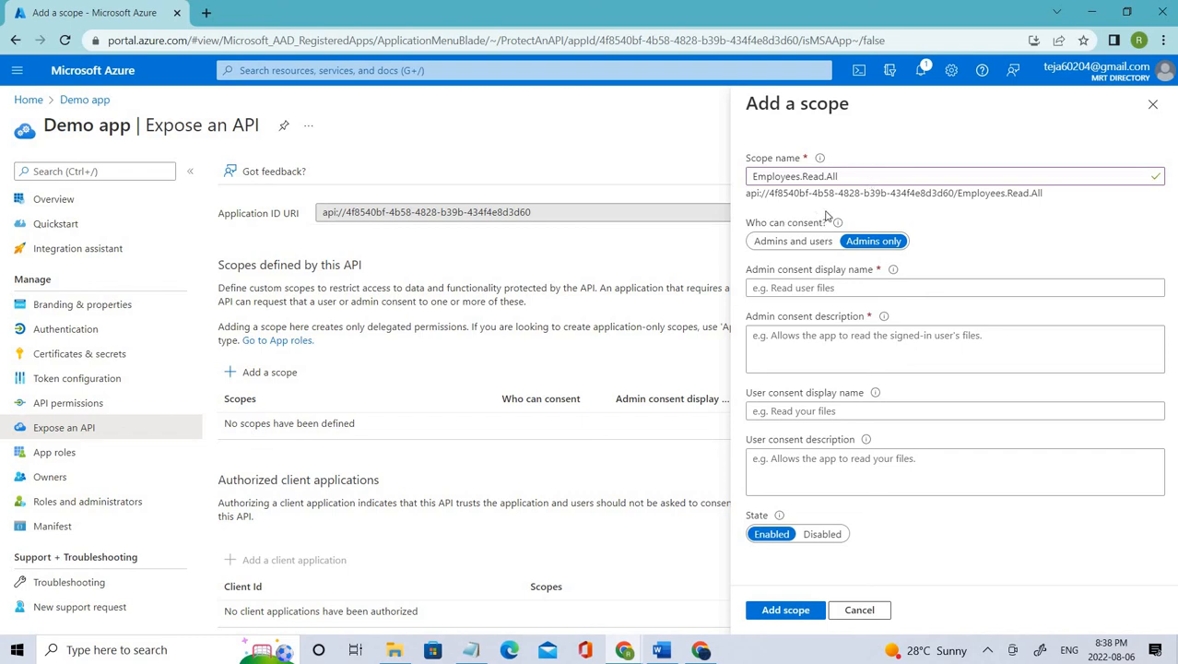
mouse_move(838, 222)
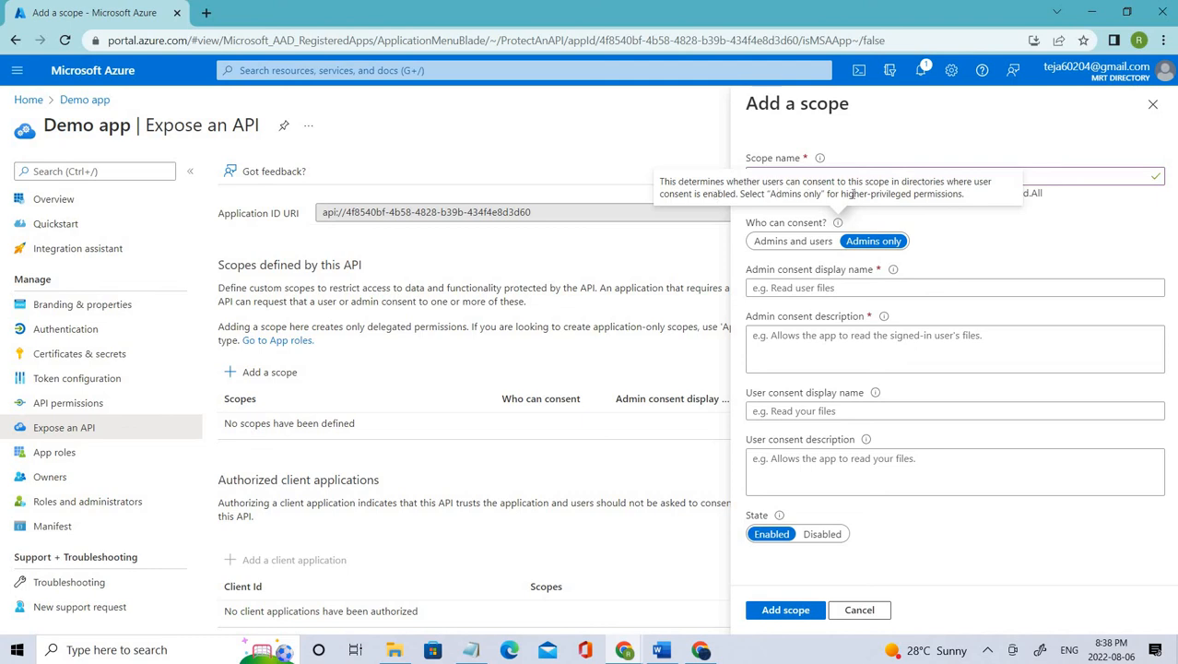
mouse_move(968, 202)
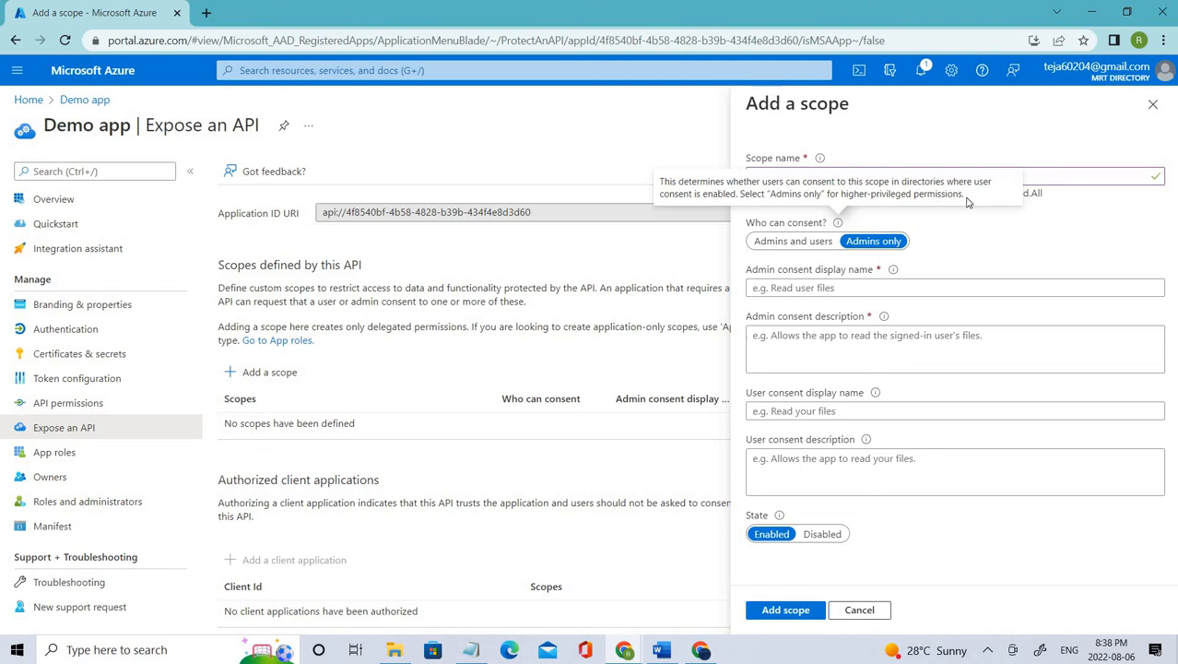
text(Employees.Read.All)
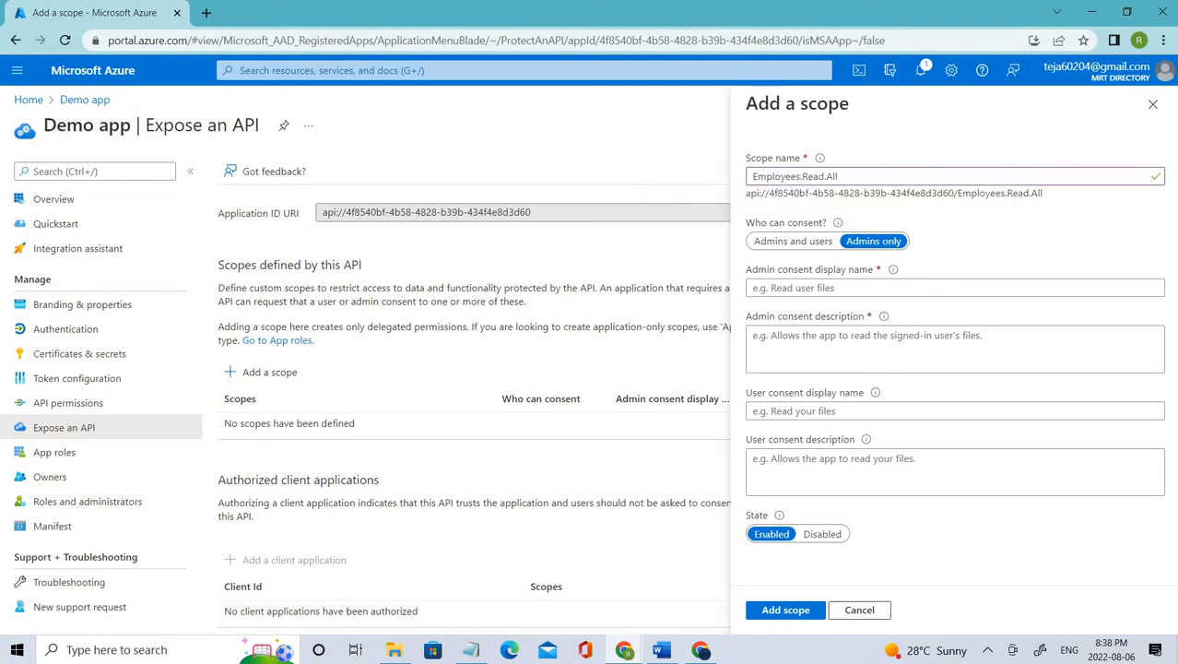
mouse_move(776, 252)
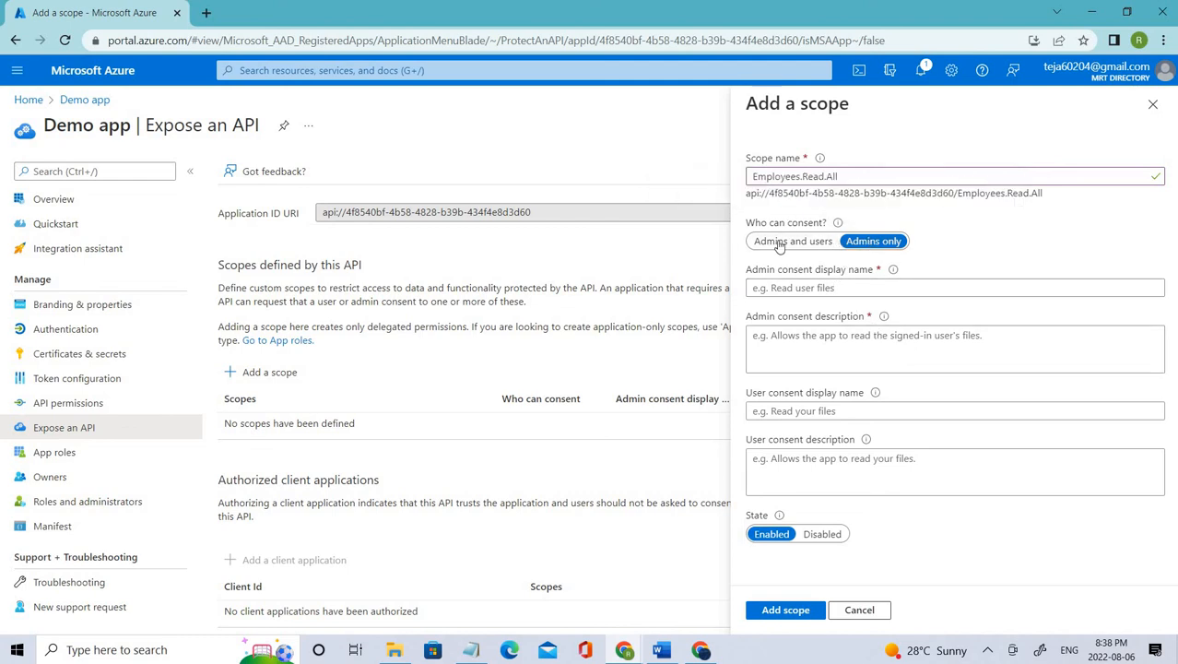
click(791, 241)
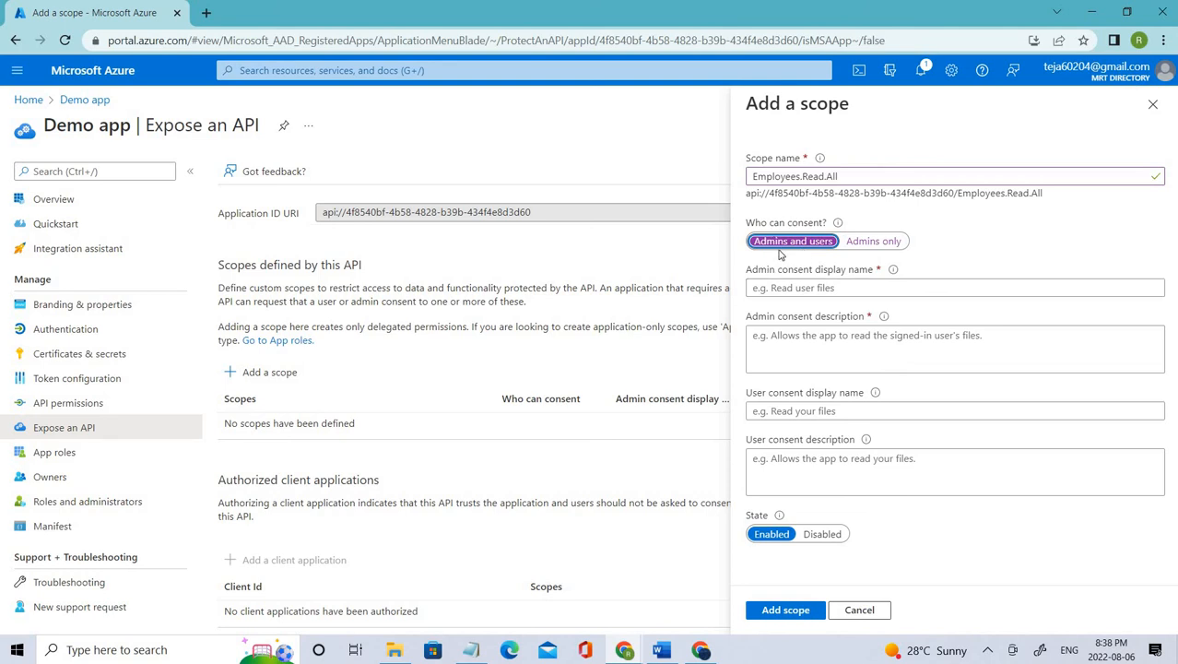
mouse_move(788, 245)
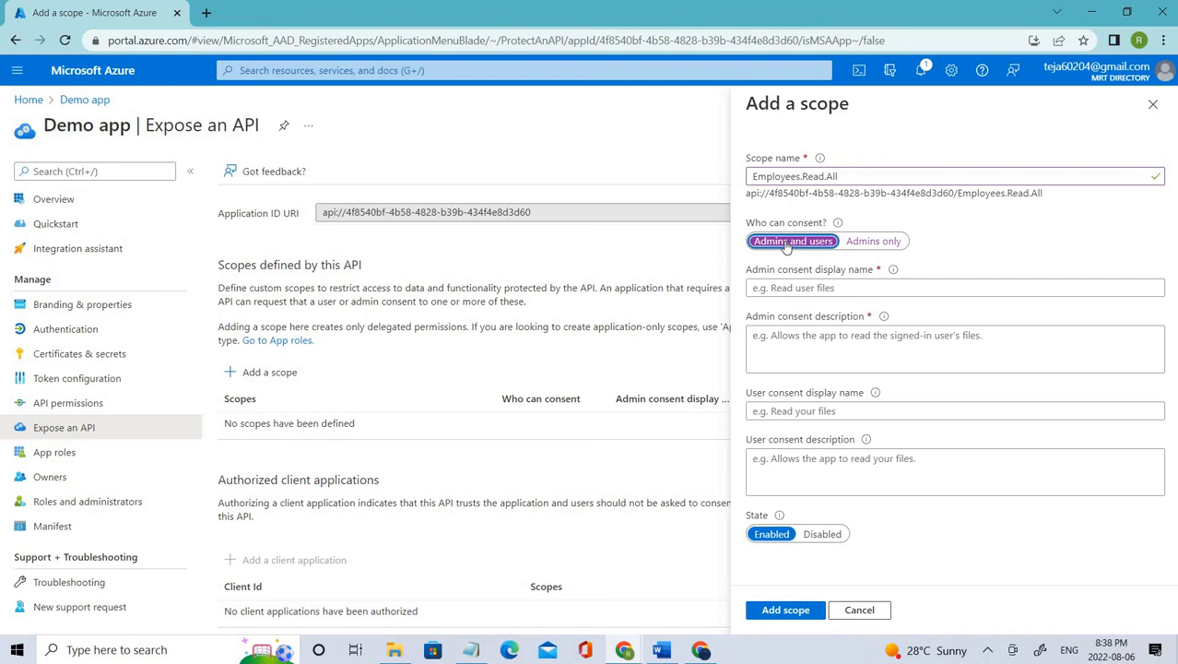
click(873, 241)
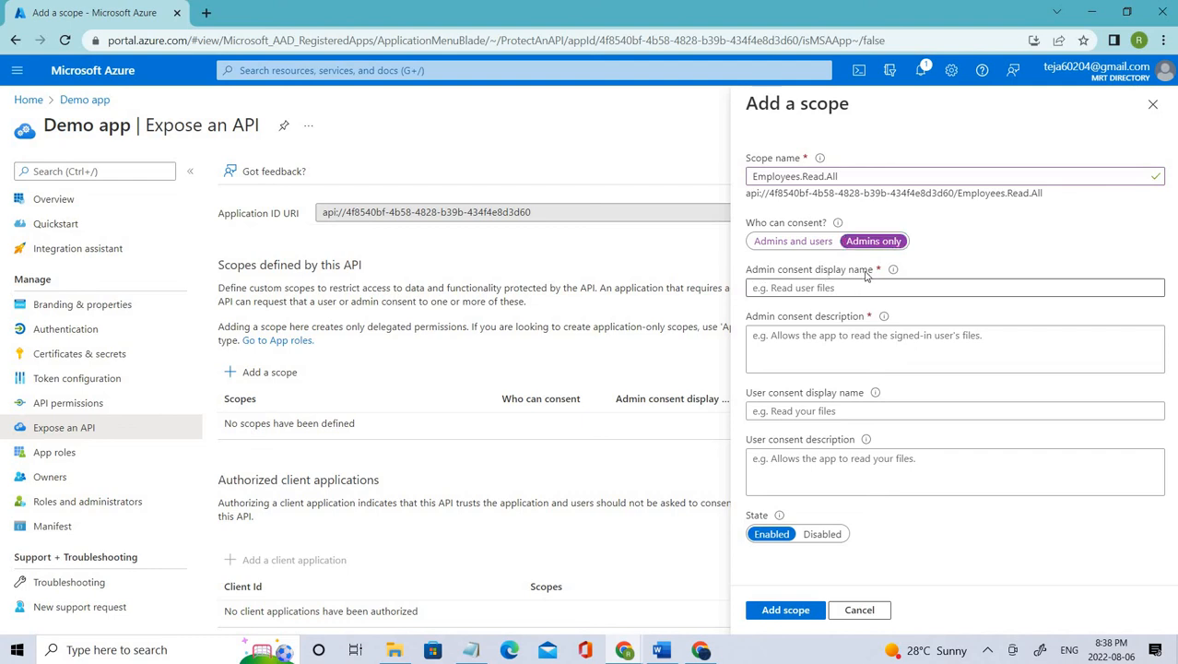
mouse_move(892, 269)
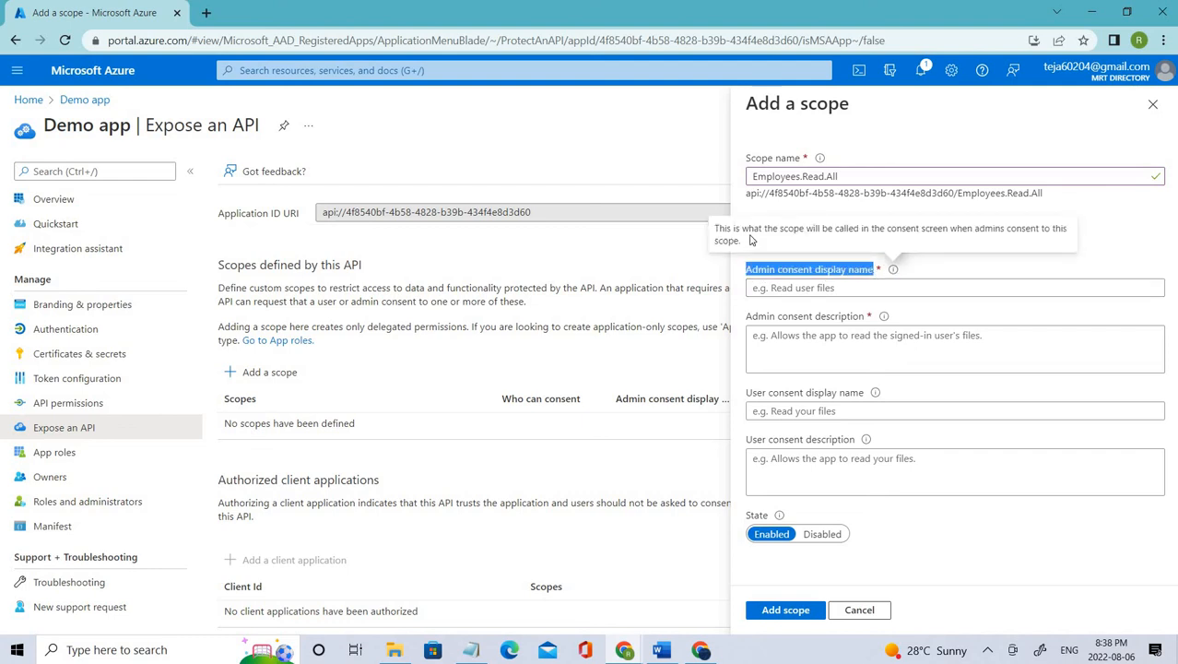
mouse_move(766, 228)
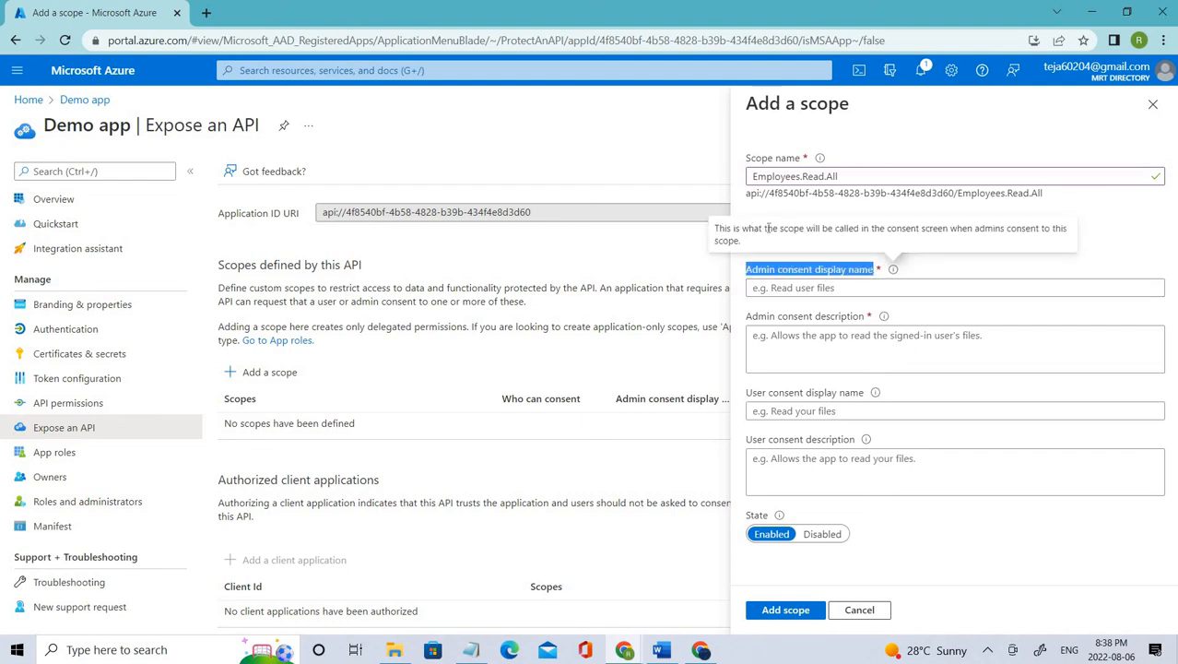
mouse_move(912, 239)
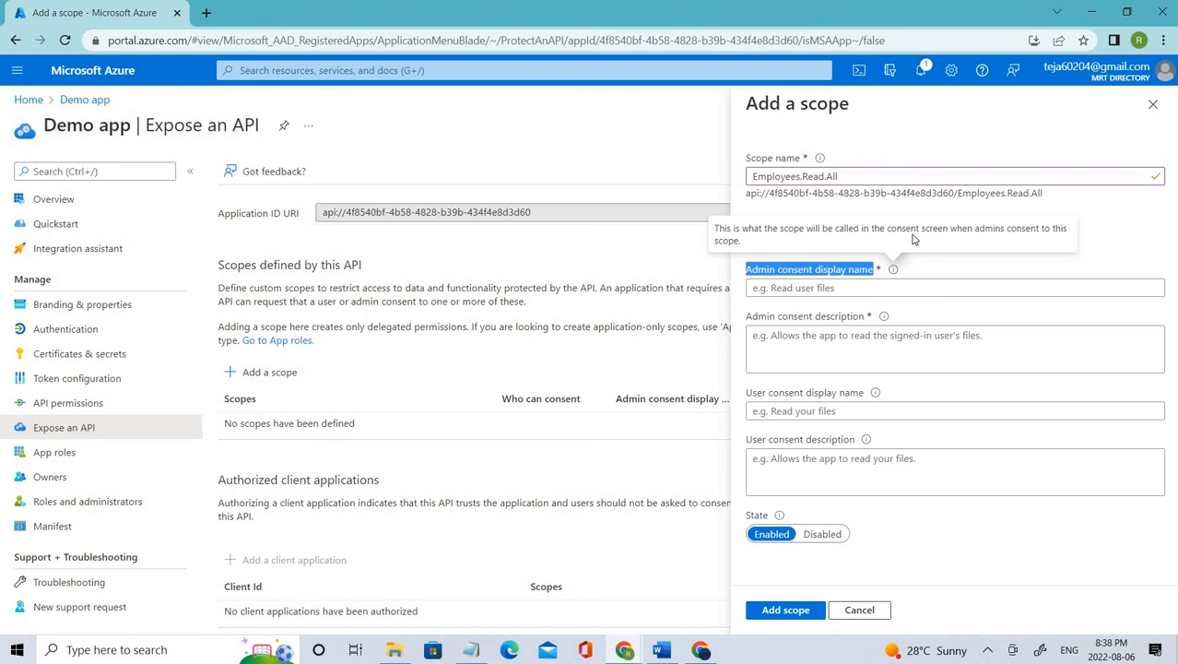
mouse_move(1048, 245)
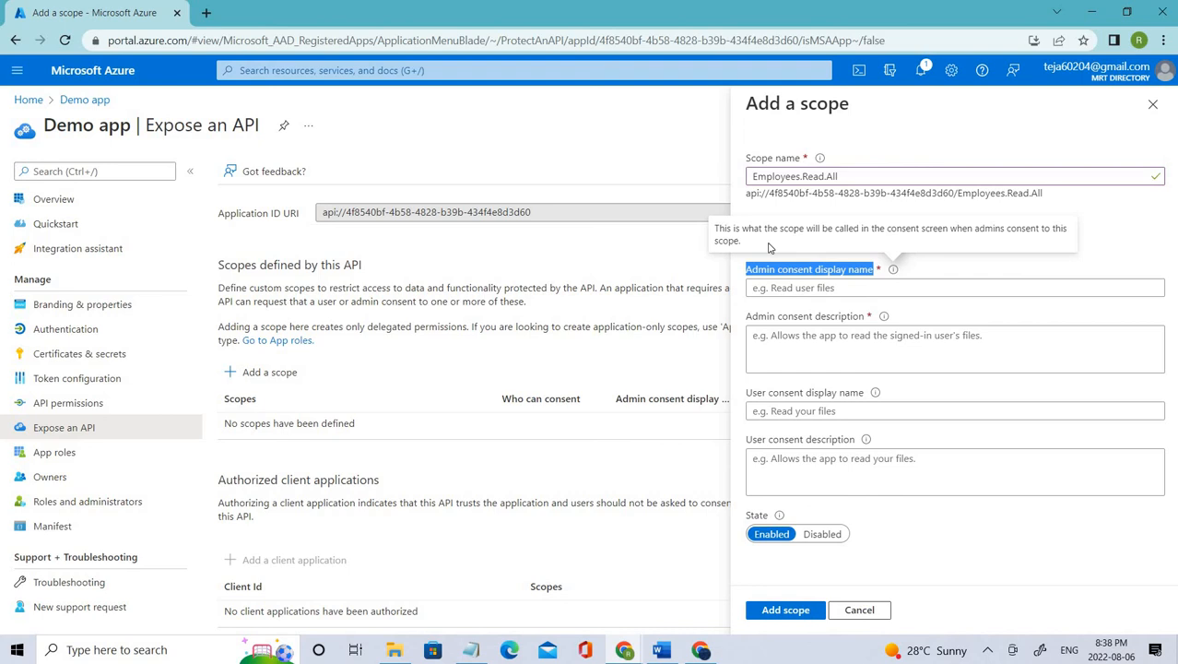
mouse_move(878, 303)
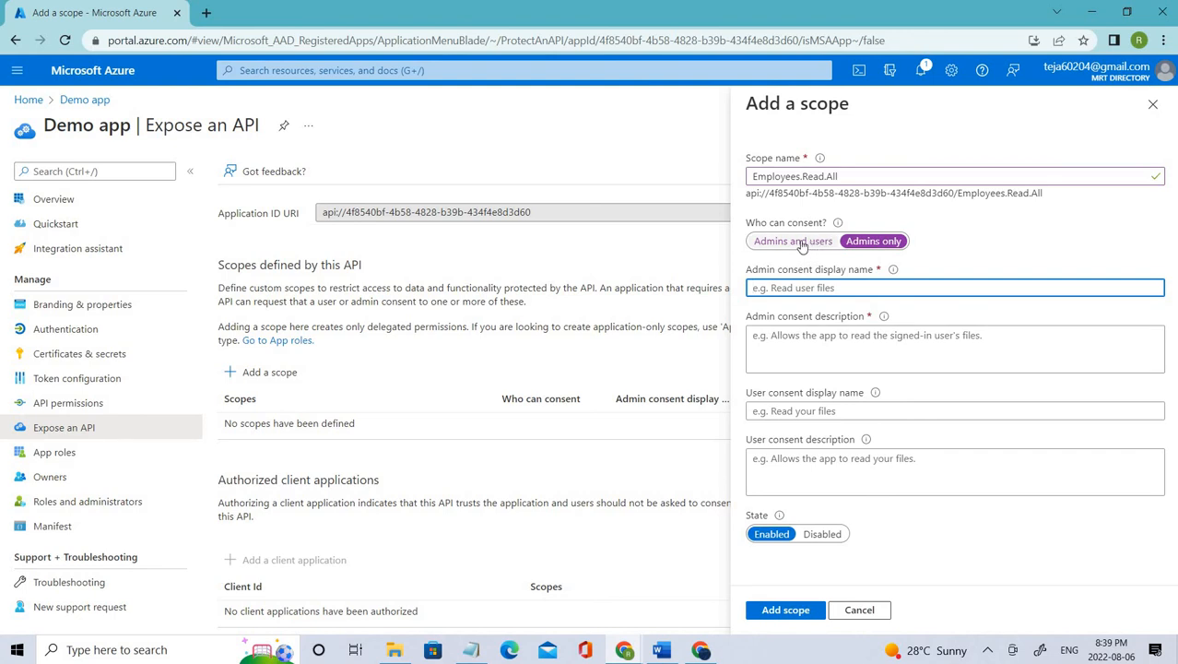
Allow admin and user consent; set admin display name 'Read-only access to employee records'.
click(791, 240)
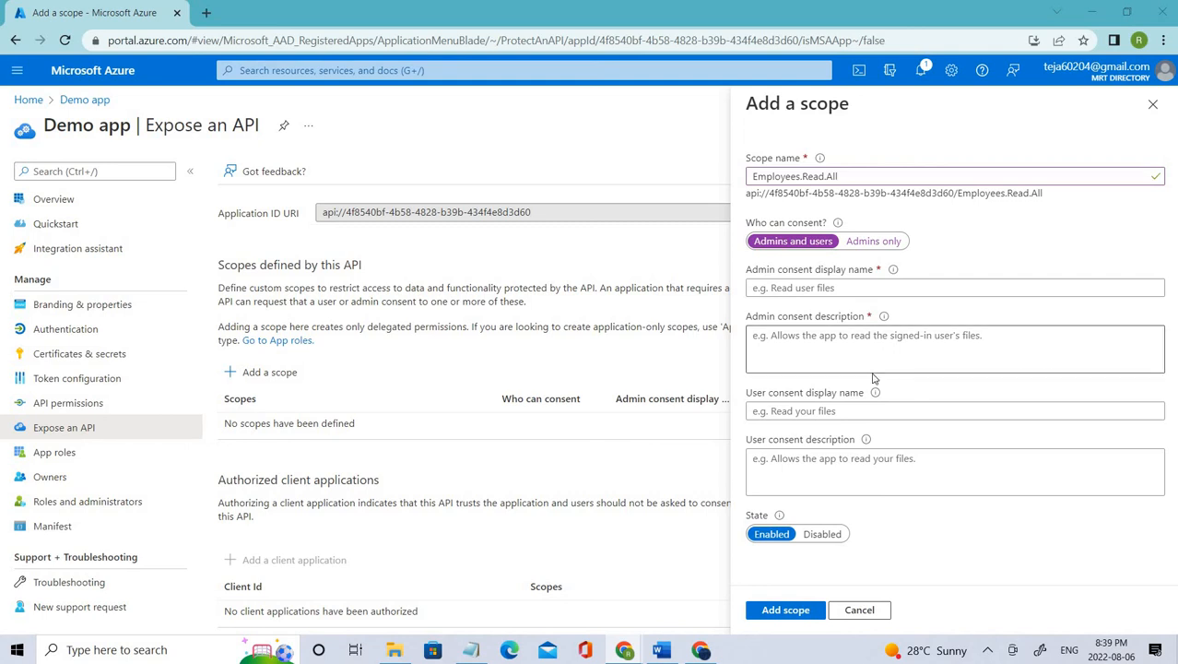
click(953, 286)
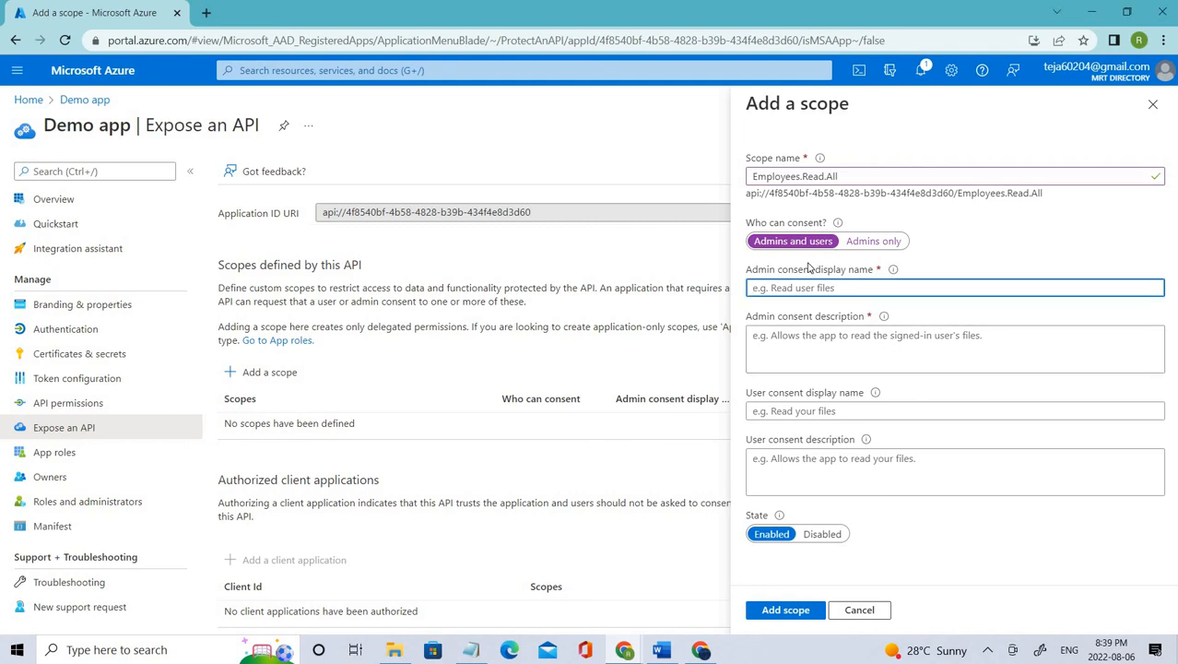
text(Read-only access to employee records)
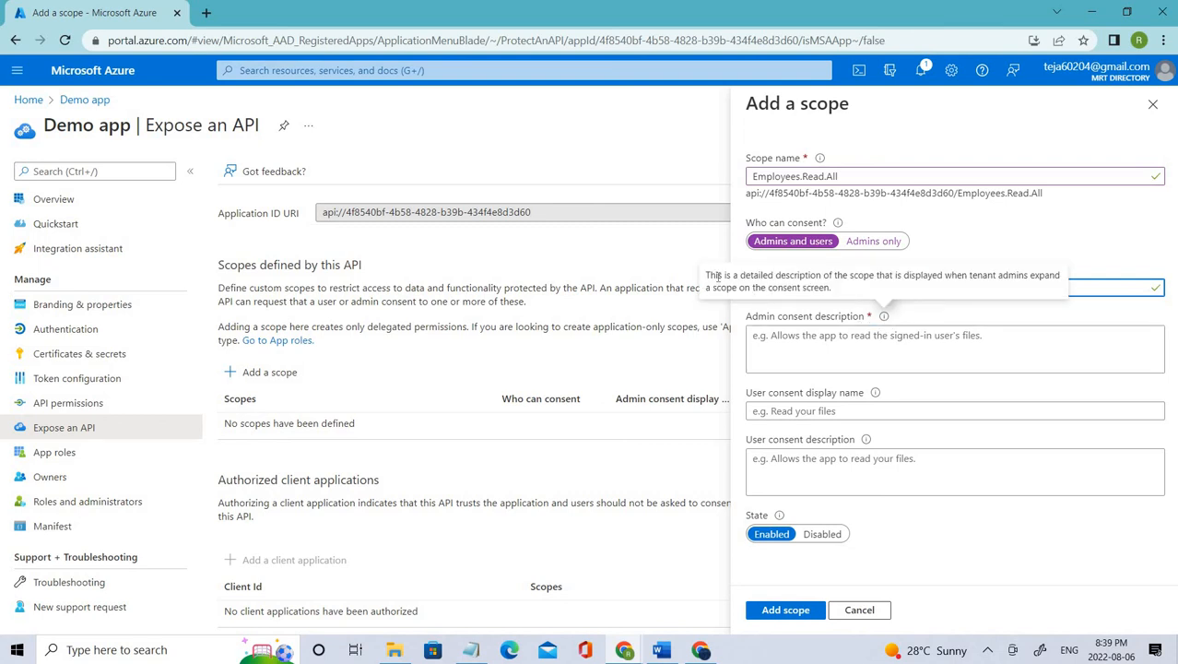
mouse_move(879, 287)
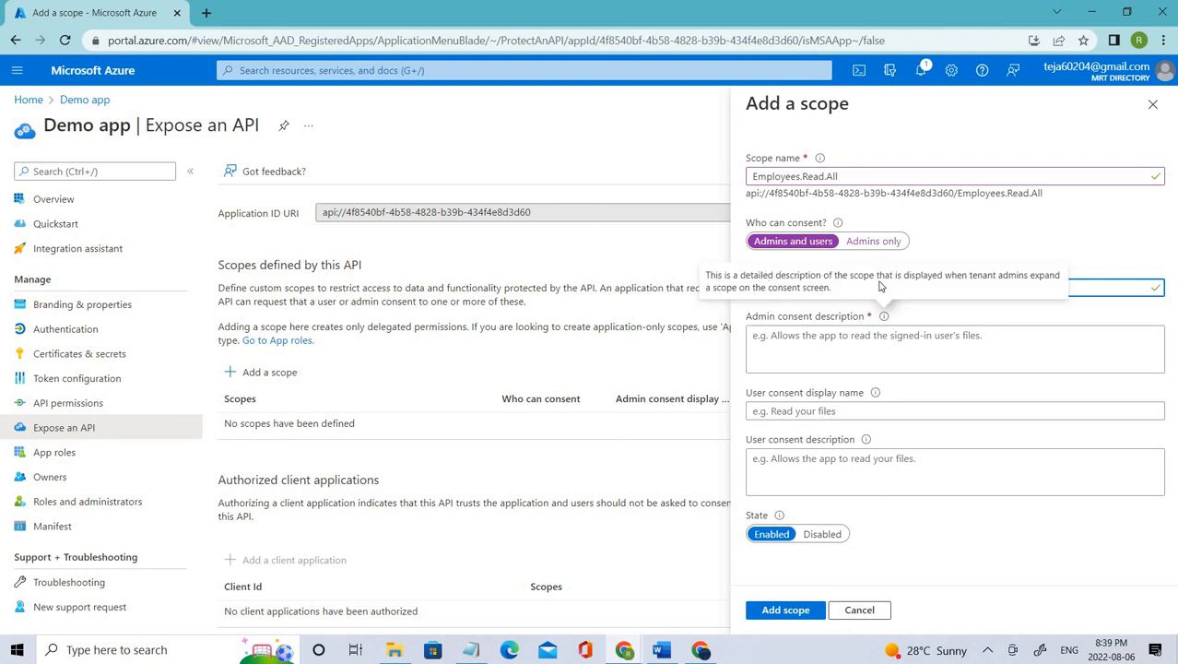
mouse_move(1043, 290)
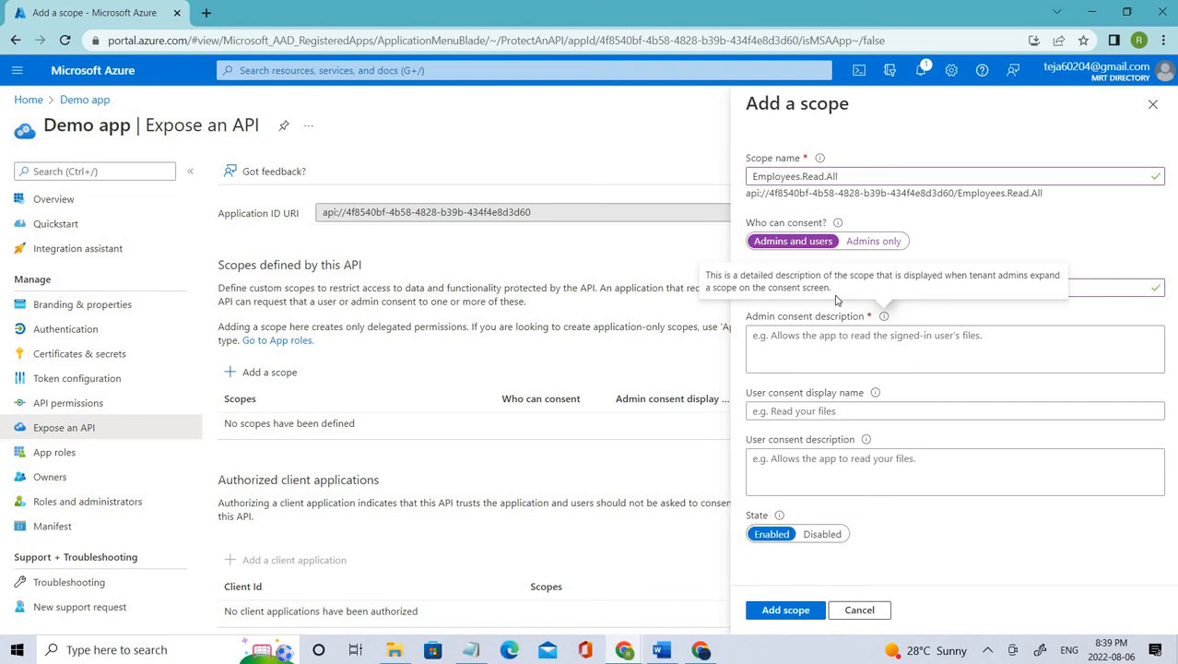
text(Read-only access to employee records)
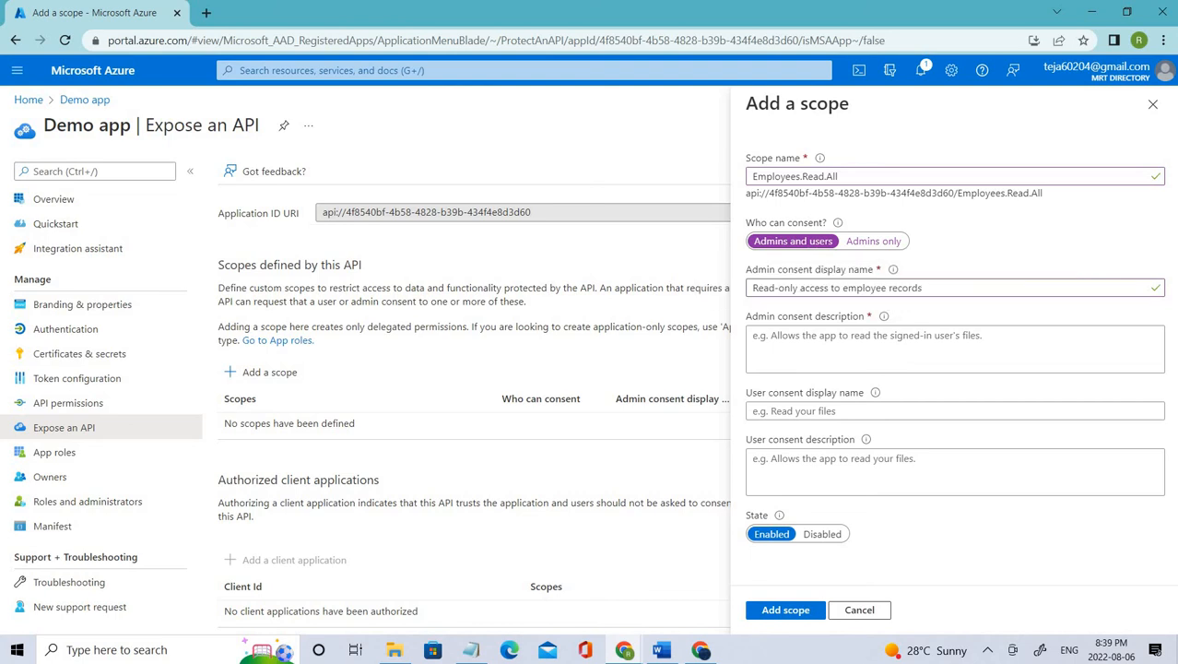
mouse_move(683, 344)
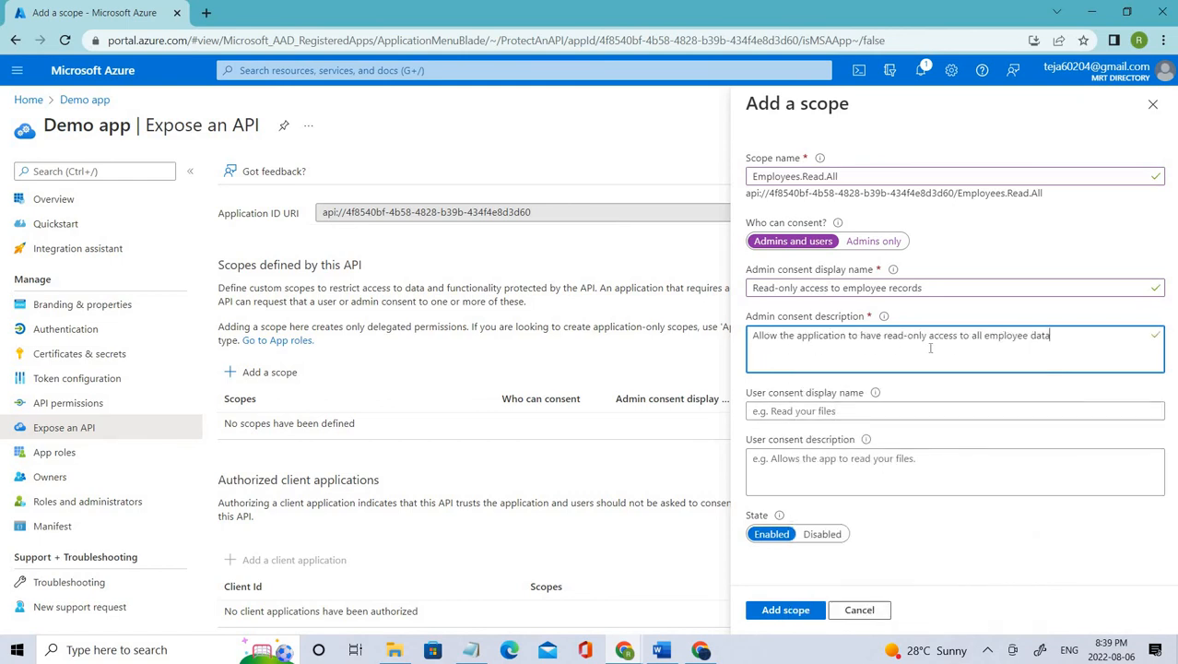
Enter user consent name 'Read-only access to your employee records' and its matching description.
double_click(1022, 335)
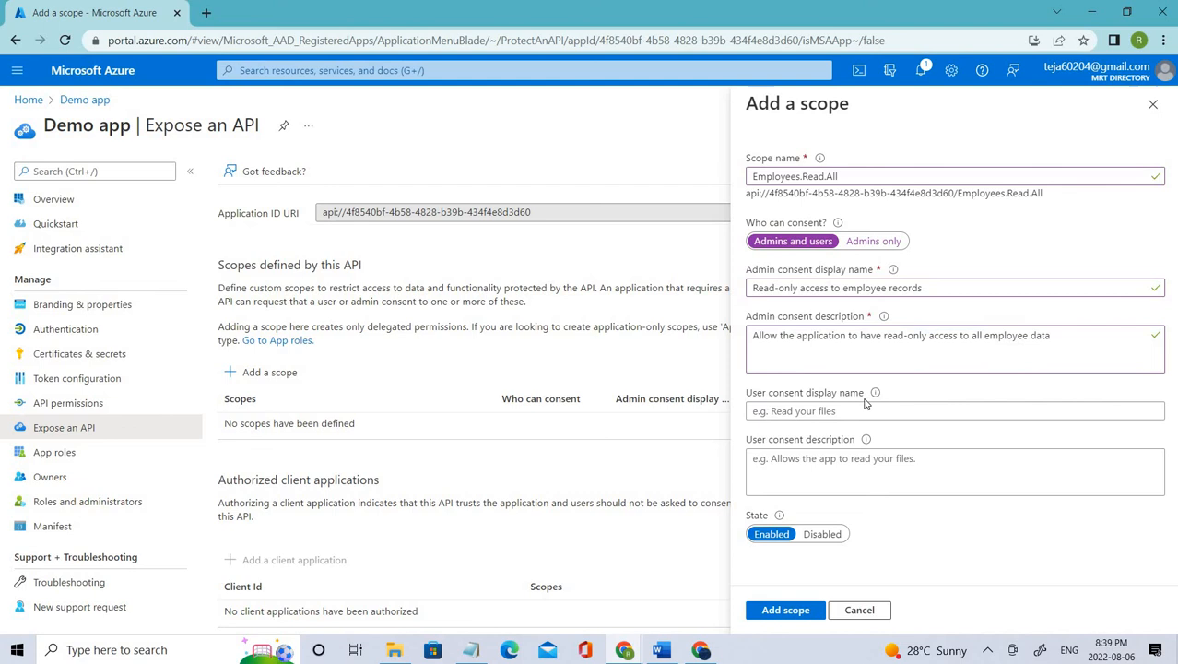
mouse_move(875, 393)
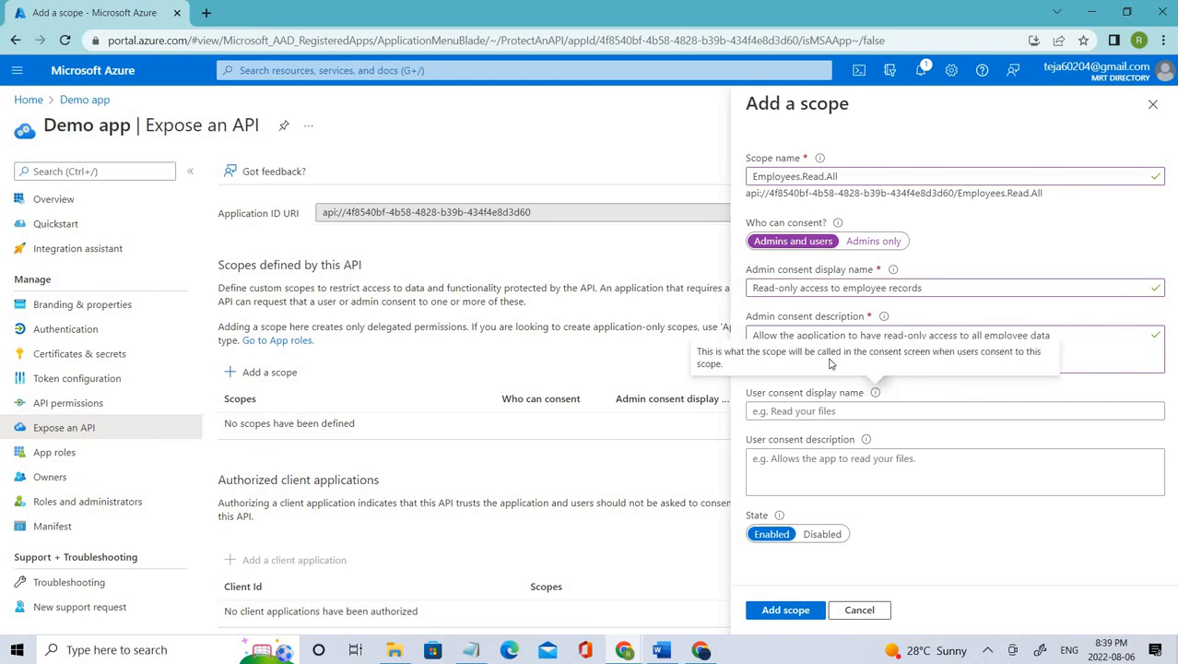
mouse_move(1001, 367)
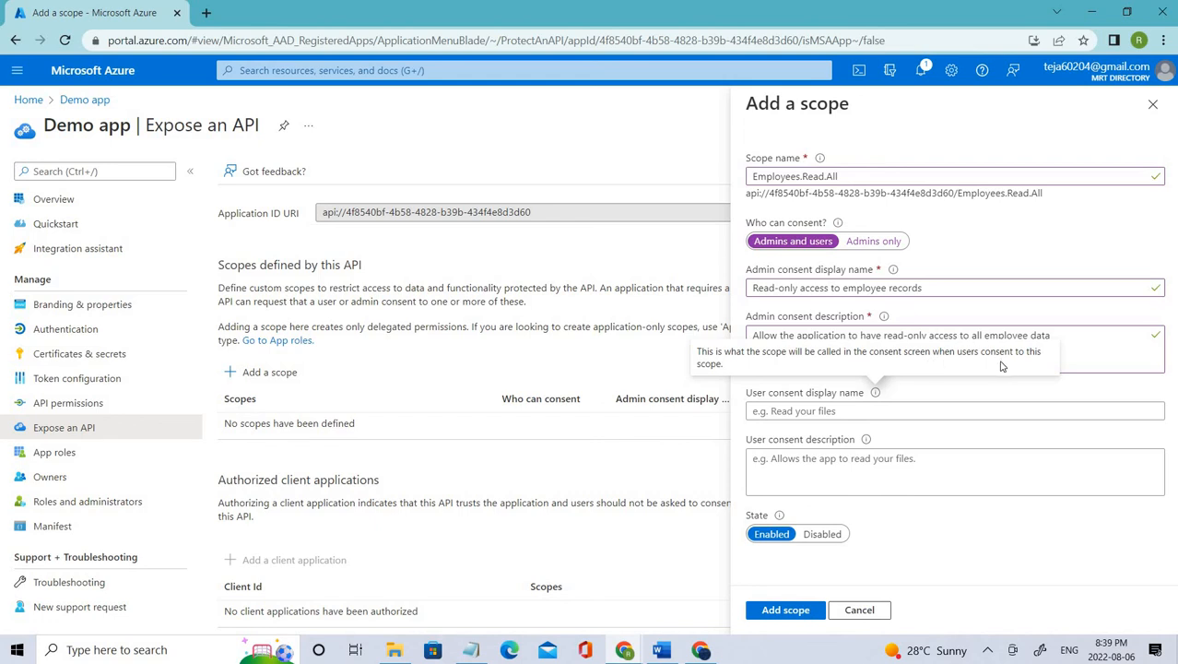
mouse_move(740, 374)
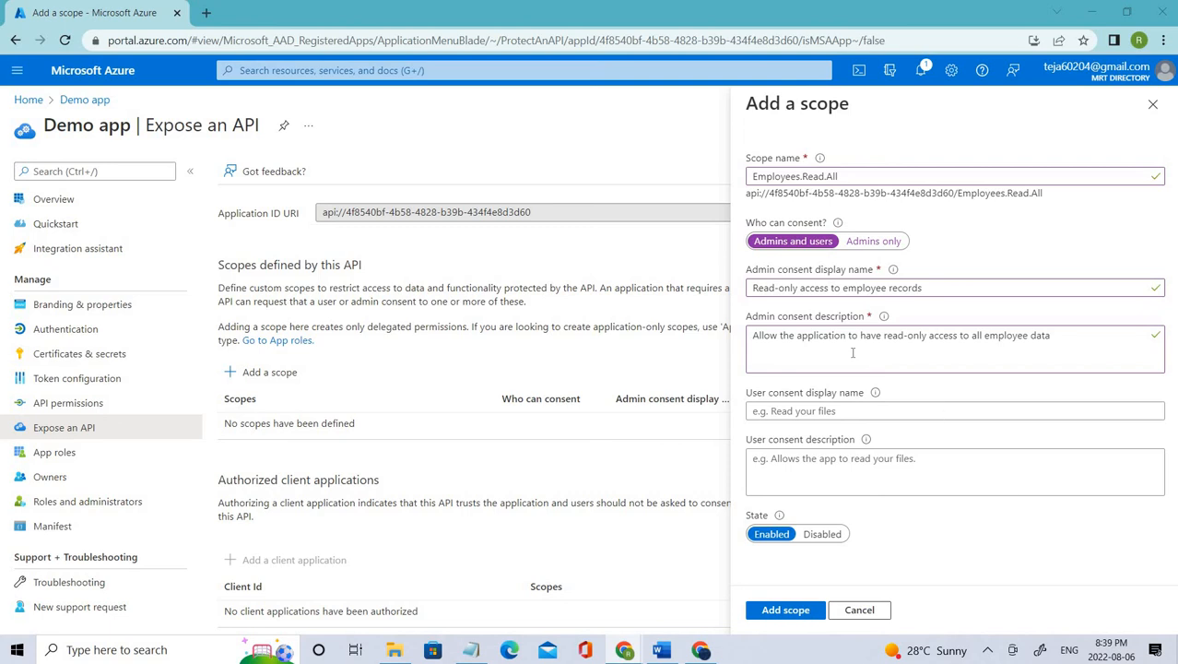
text(Read-only access to your employee records)
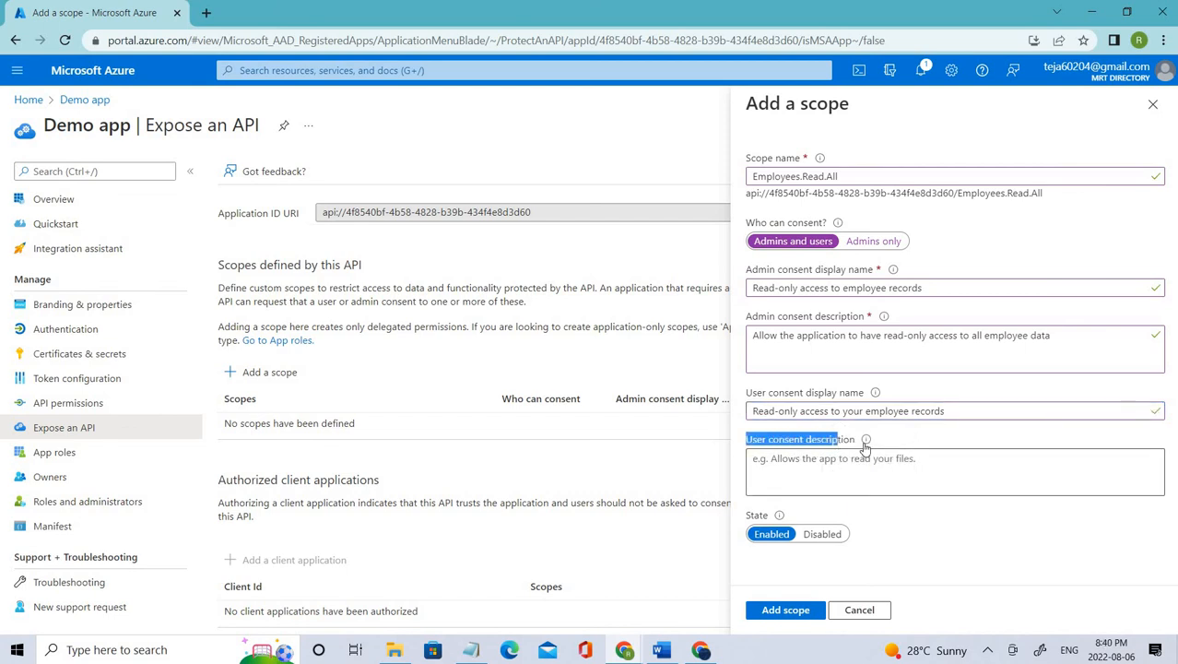
mouse_move(865, 439)
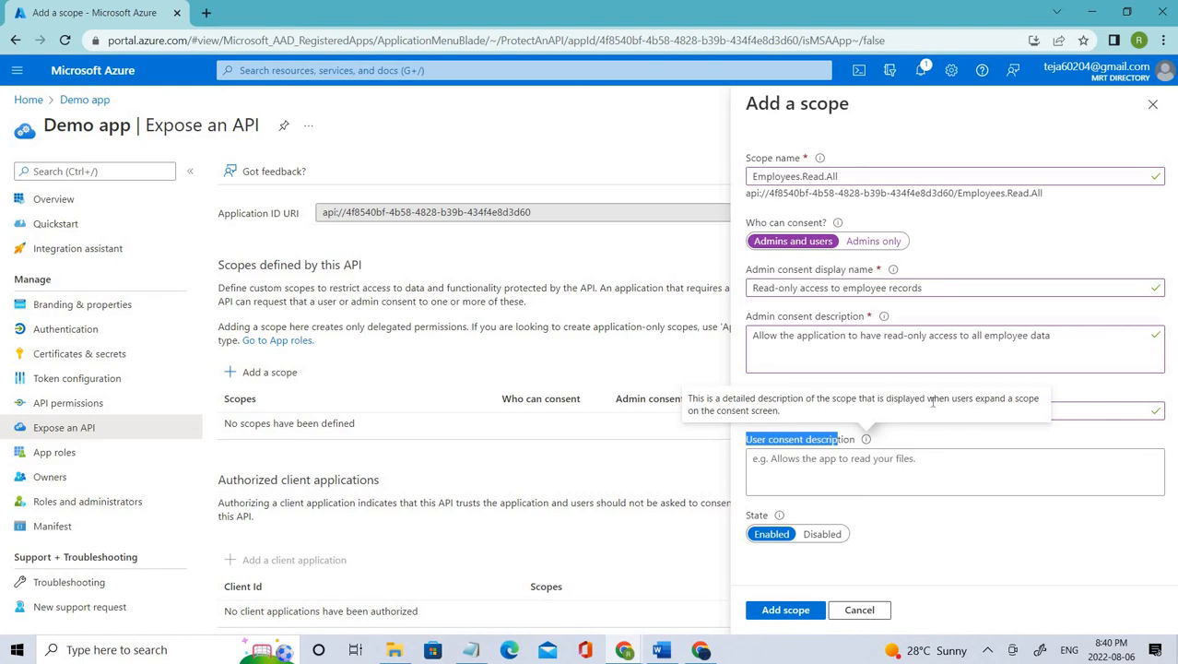
mouse_move(842, 420)
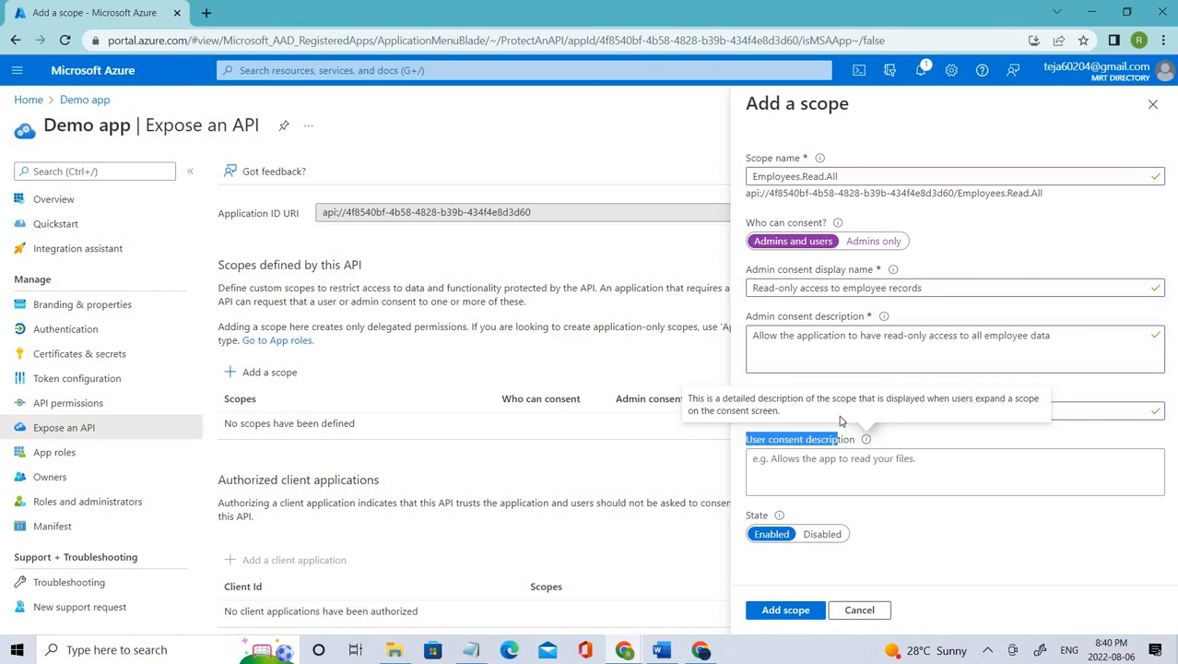
mouse_move(770, 423)
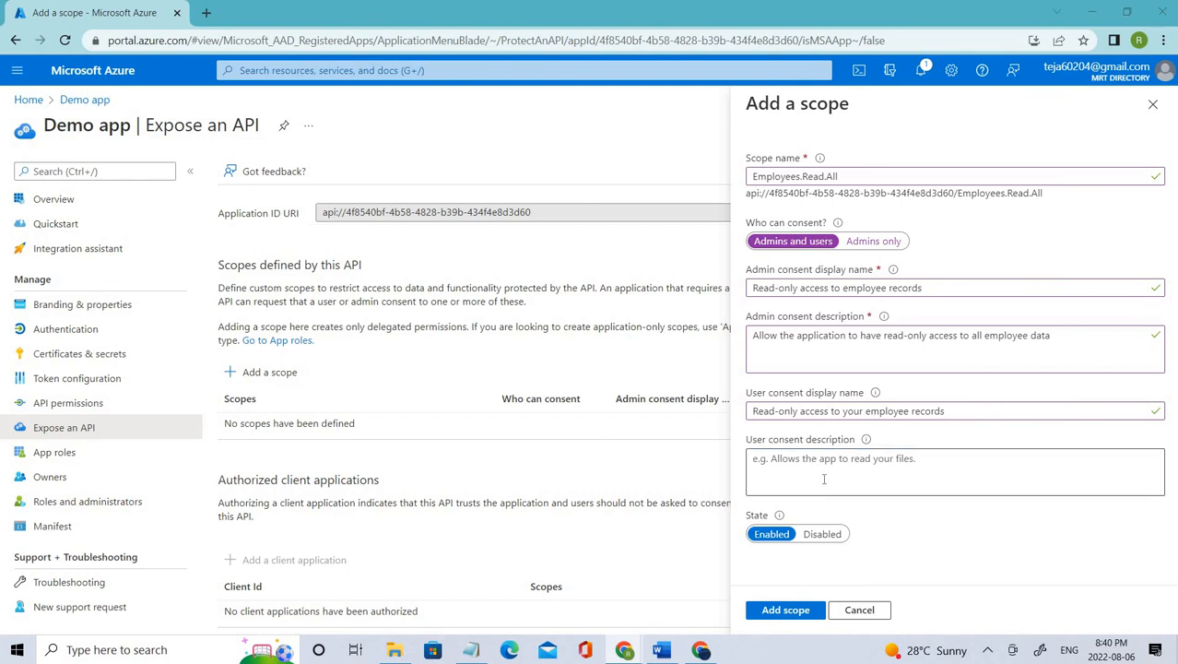
text(Allow the application to have read-only access to your employee data.)
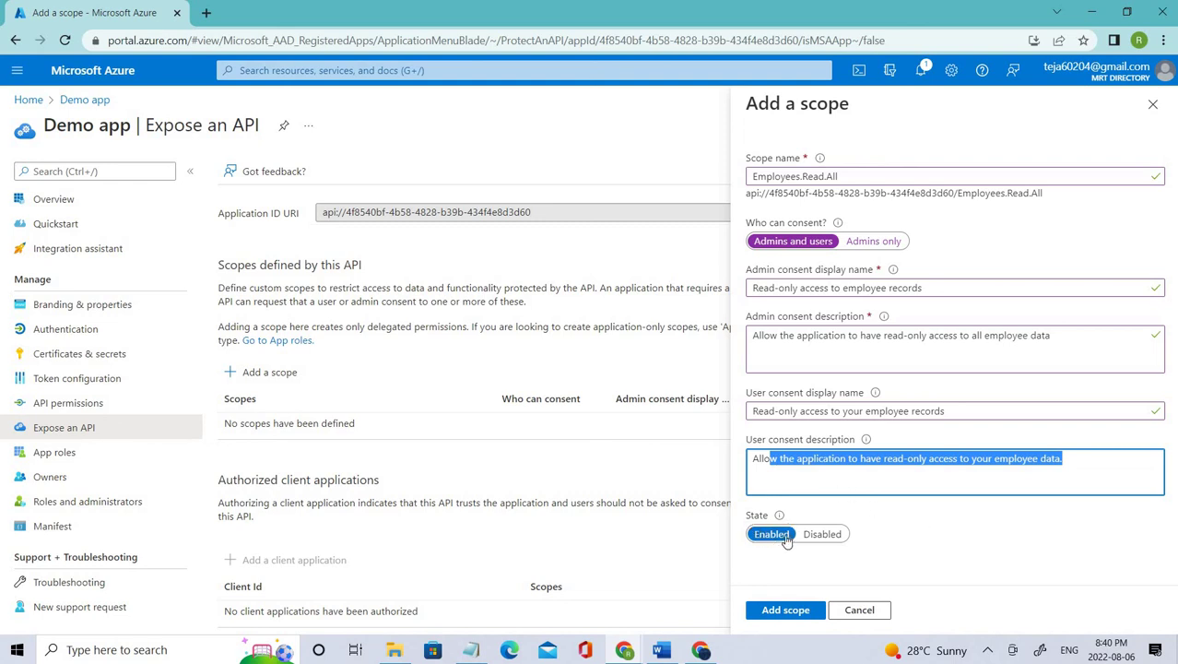
mouse_move(823, 539)
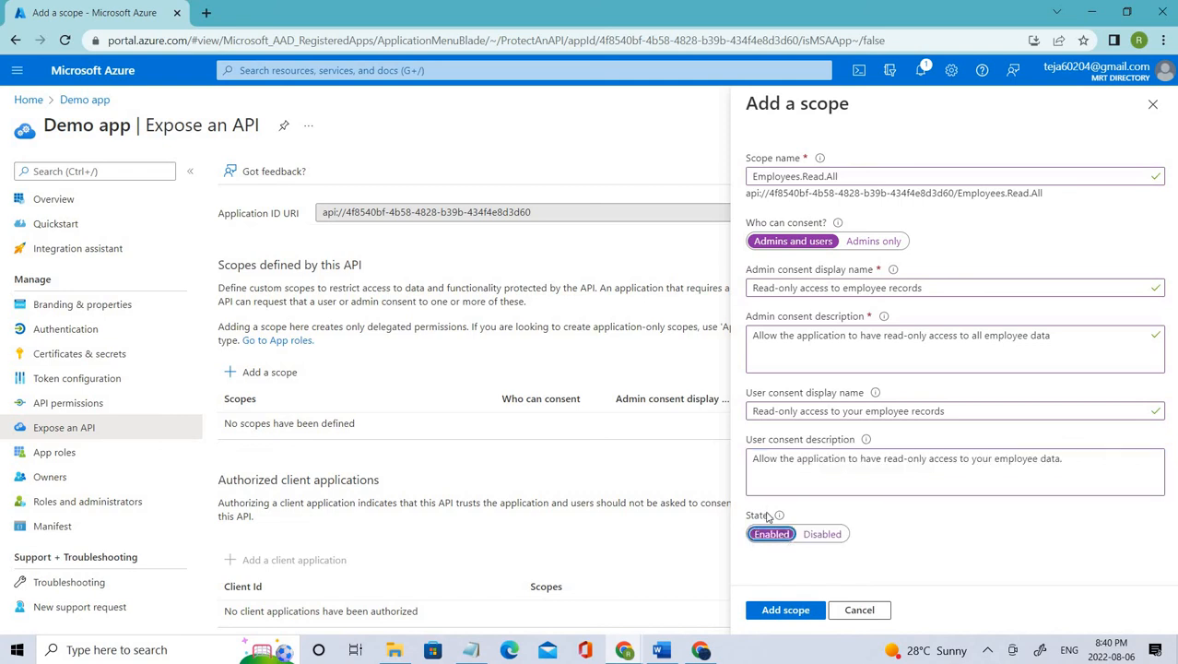
mouse_move(767, 547)
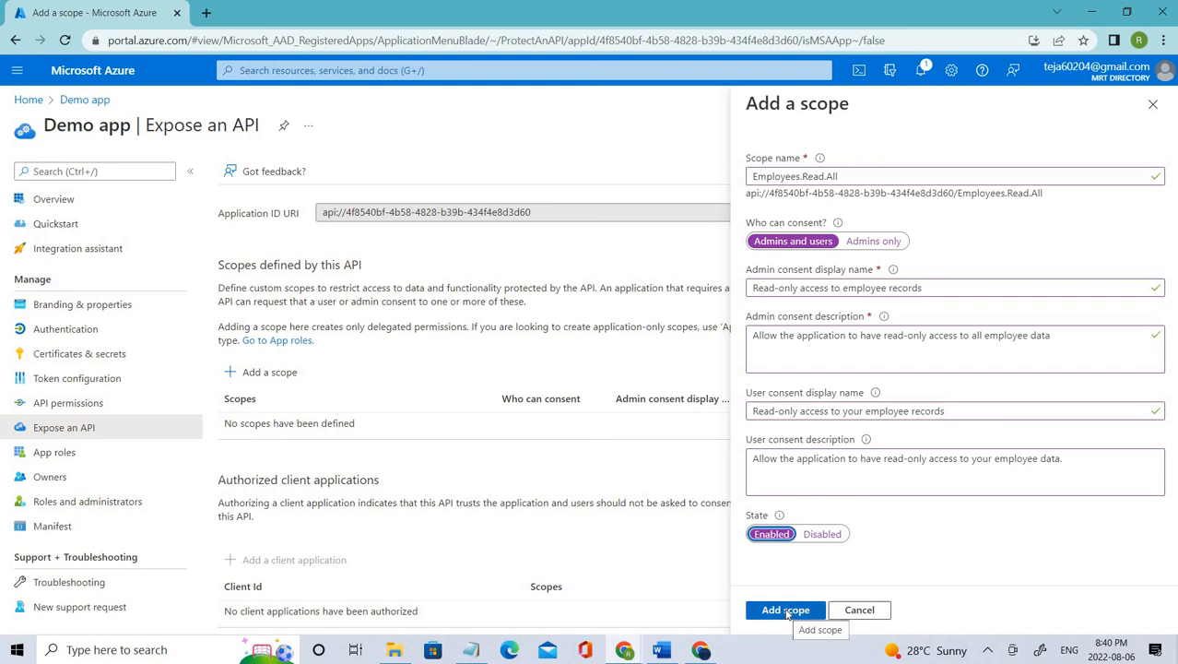
Add the Employees.Read.All scope and review the Authorized client applications section.
click(785, 609)
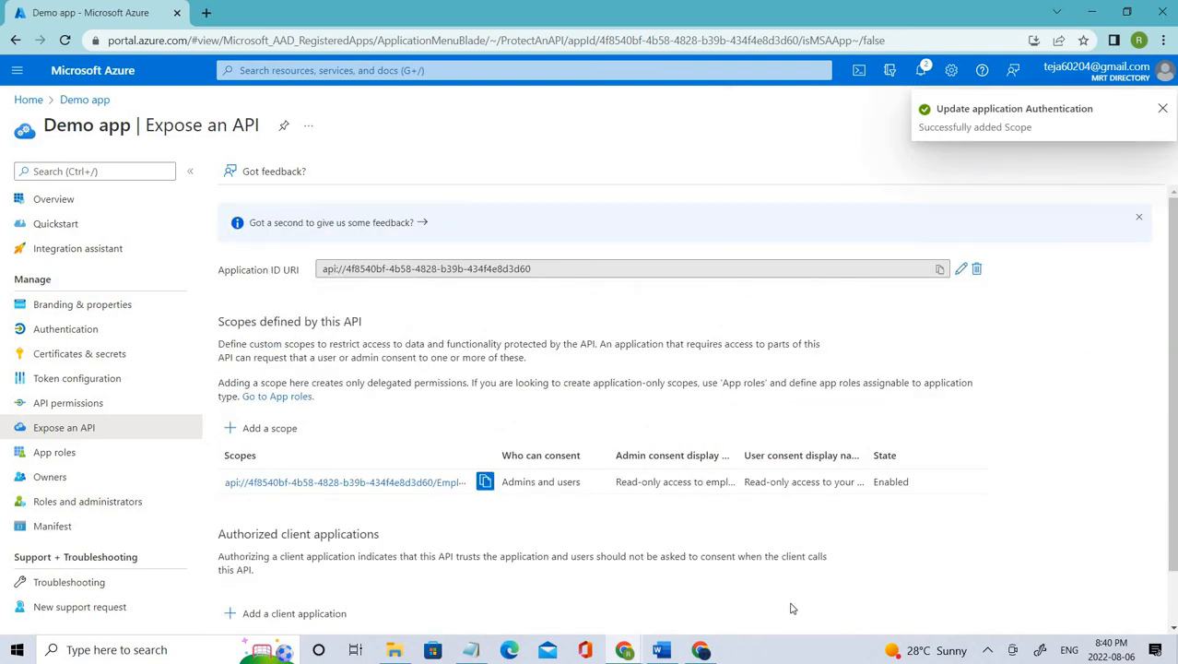
mouse_move(363, 486)
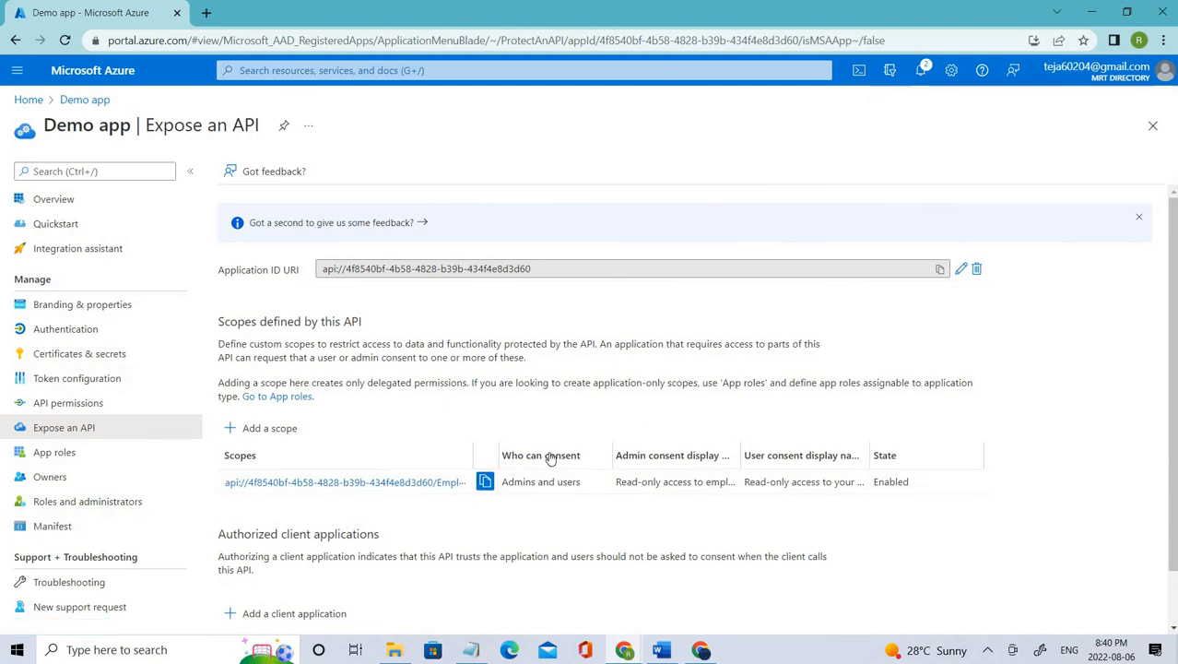
double_click(686, 454)
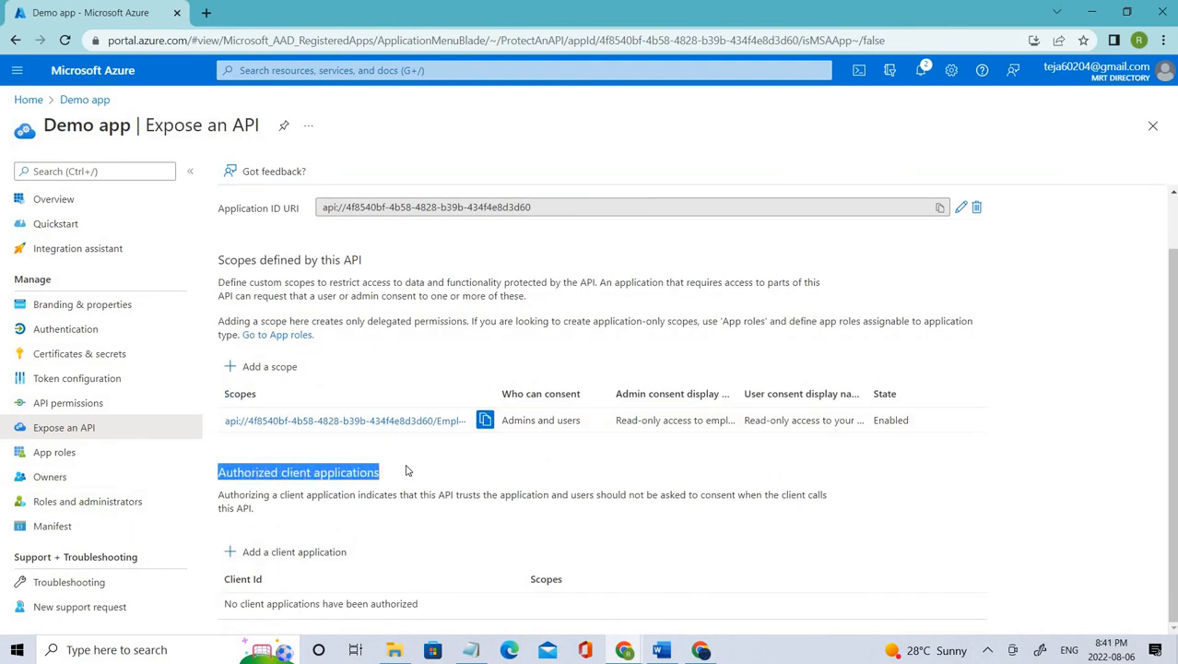
mouse_move(335, 494)
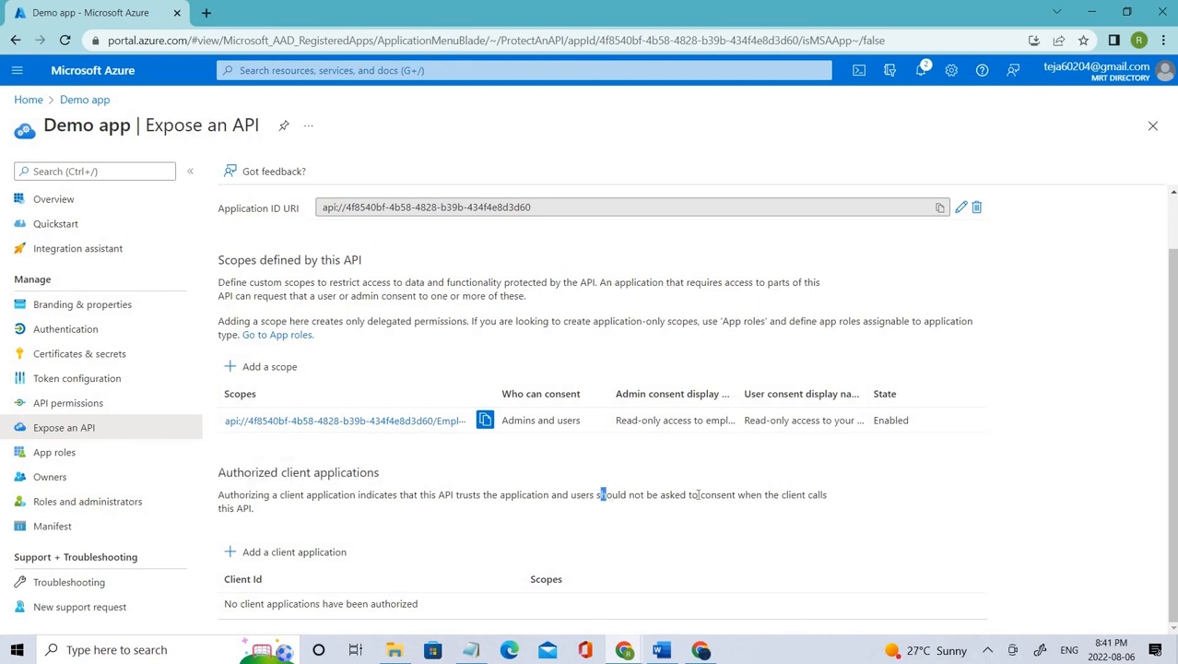
drag(600, 494, 697, 494)
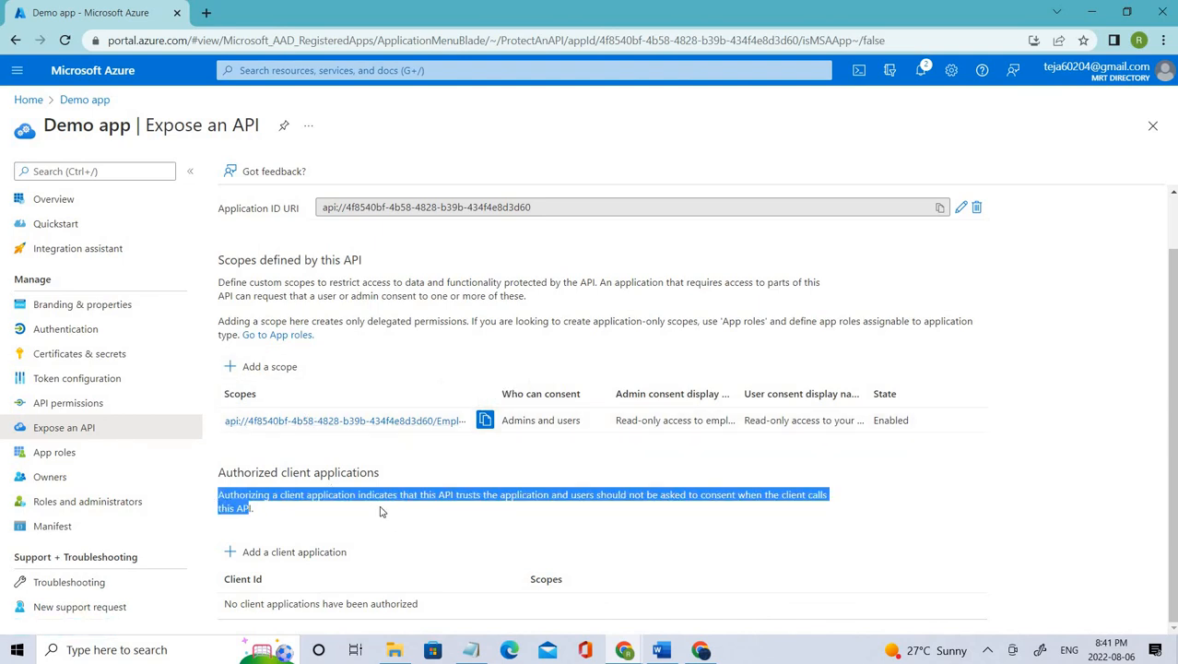
mouse_move(283, 538)
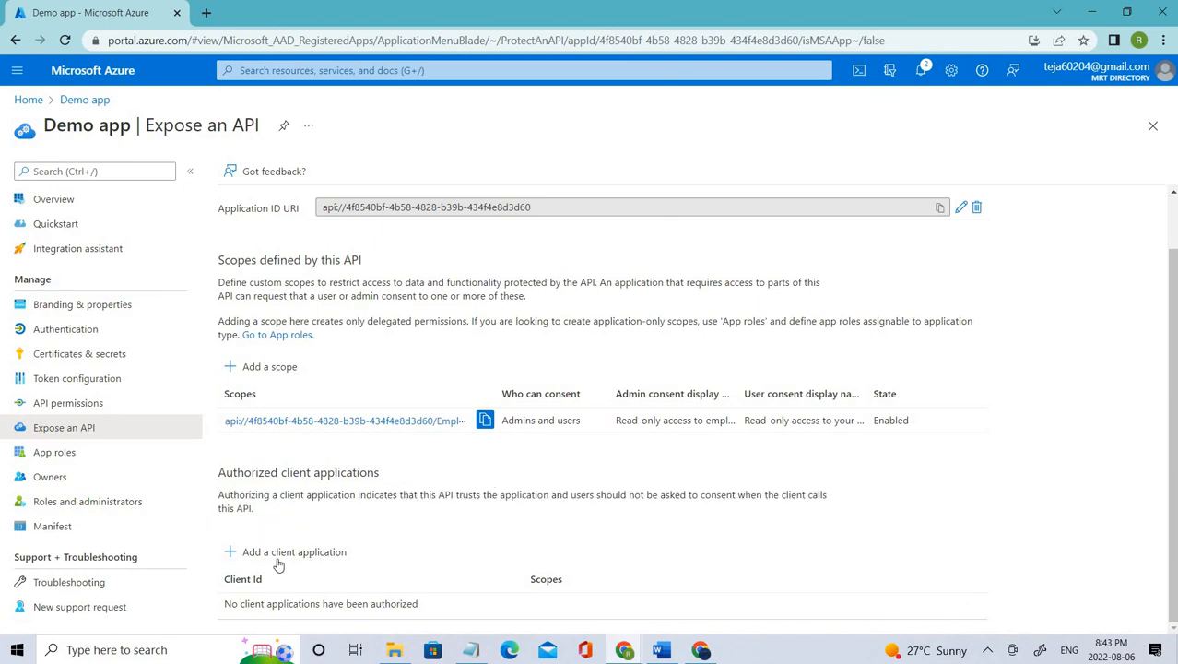
click(293, 551)
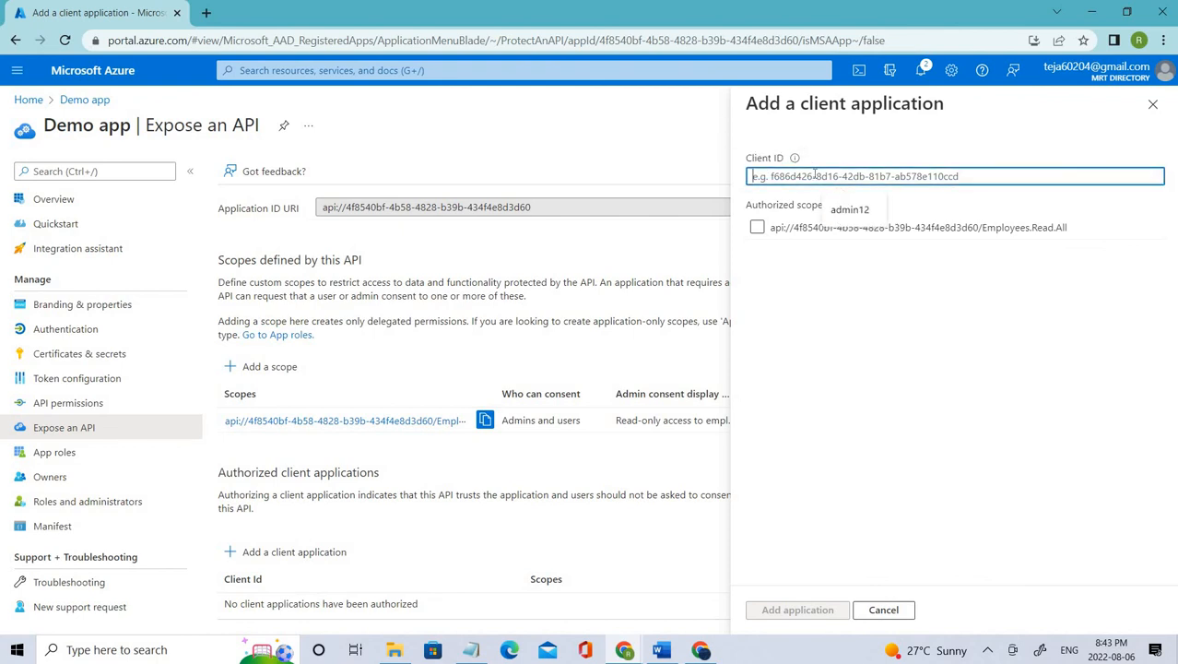
text(4f8540bf-4b58-4828-b39b-434f4e8d3d60)
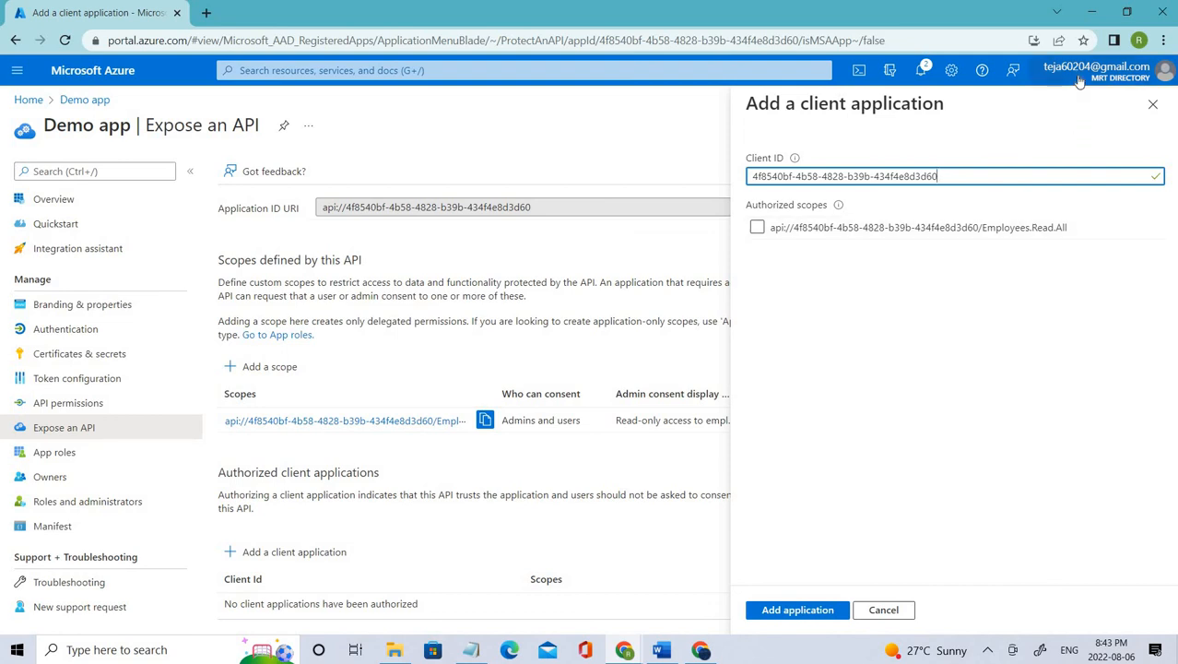
mouse_move(1109, 74)
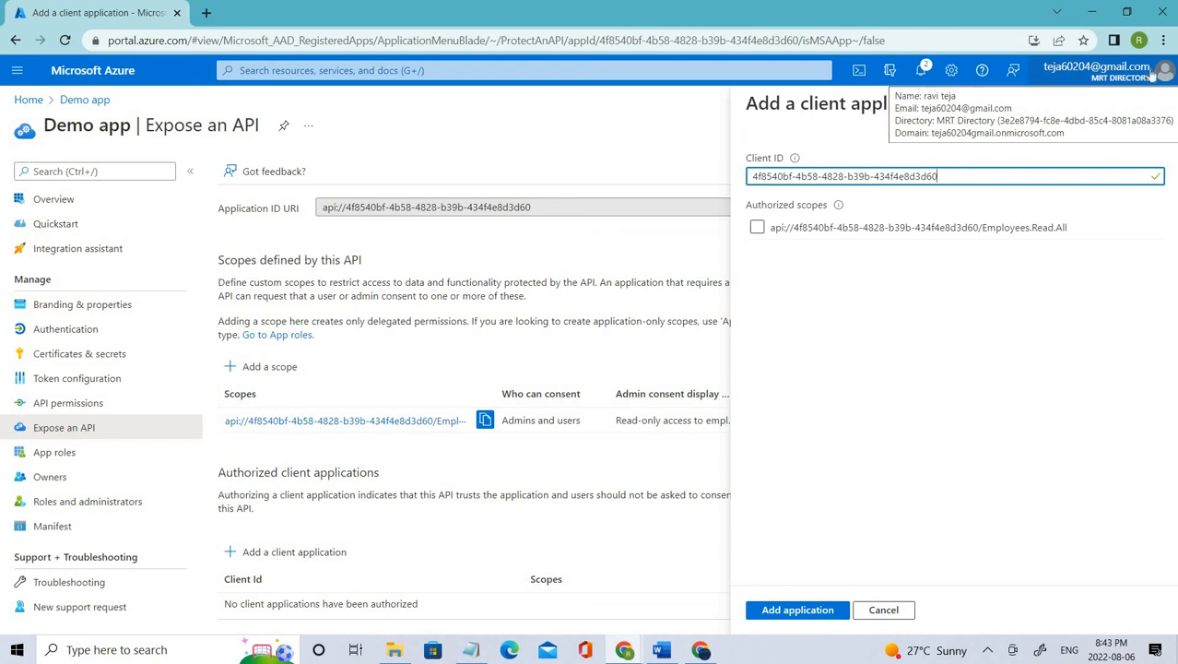
click(1159, 108)
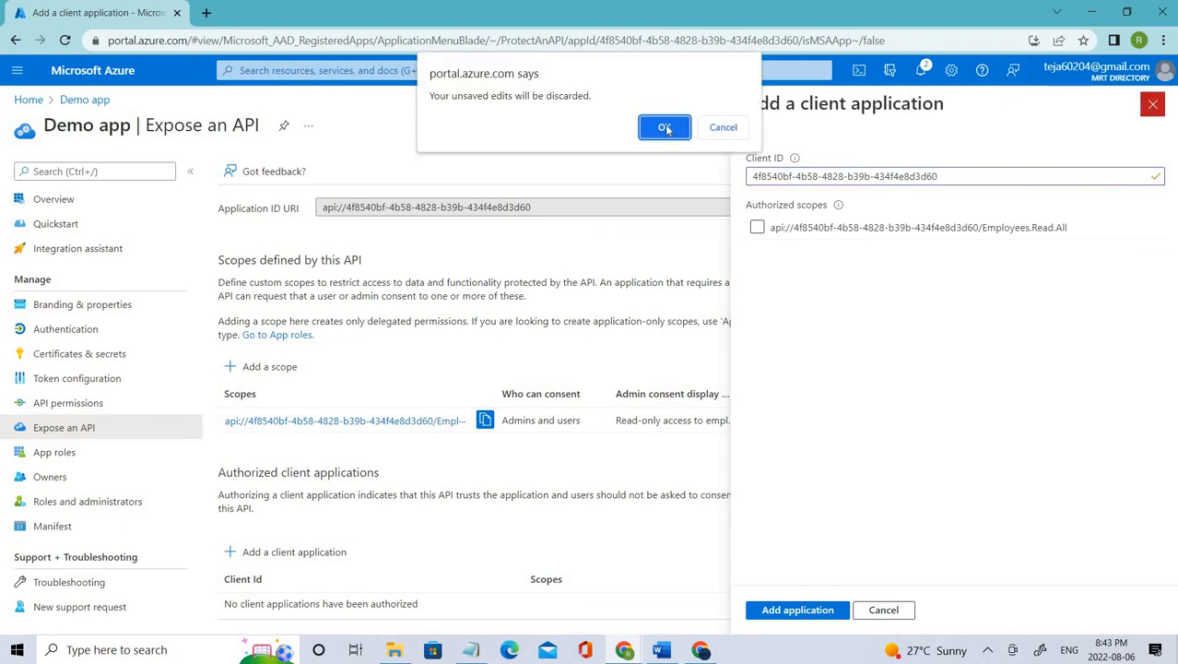
click(666, 127)
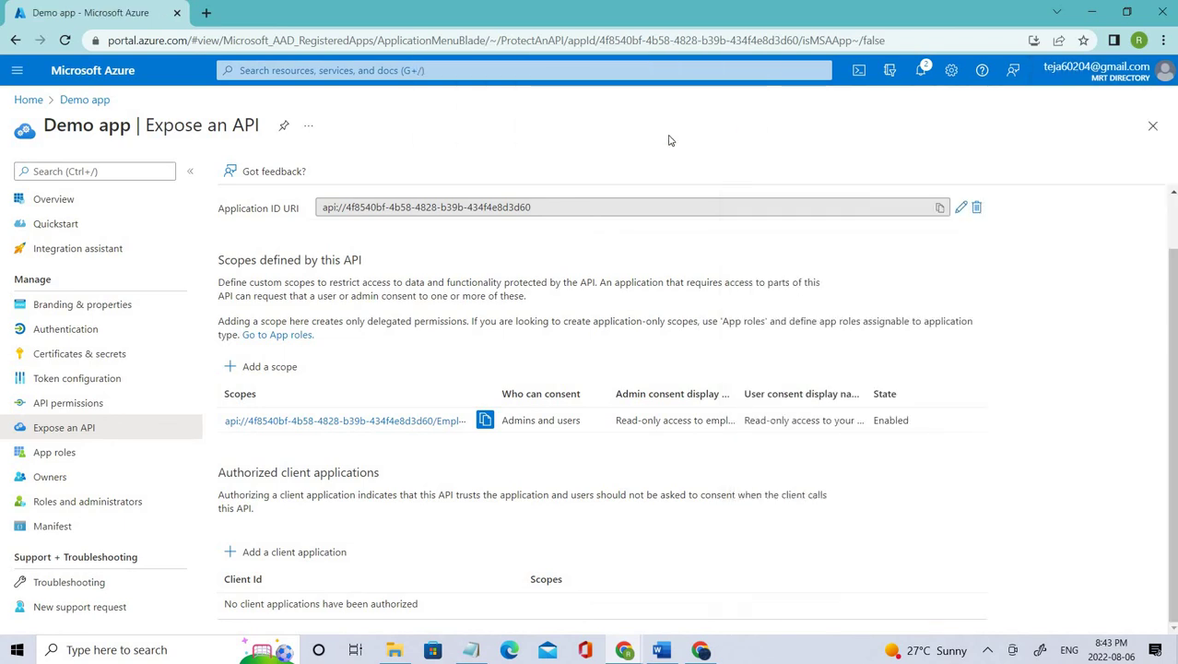